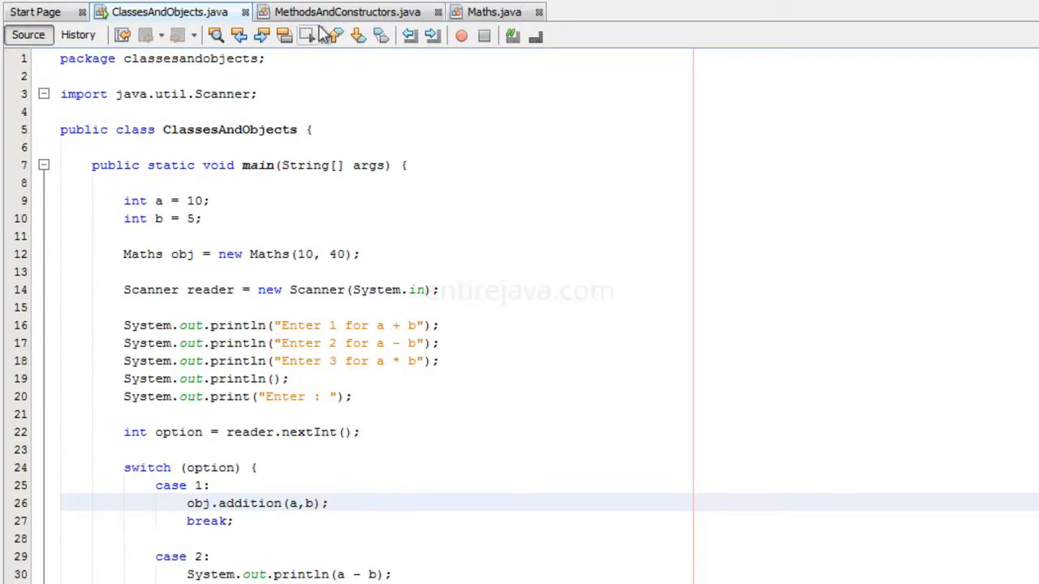
Step: Review main: the int a, b declarations, the Maths obj creation and the addition(a, b) call
click(347, 11)
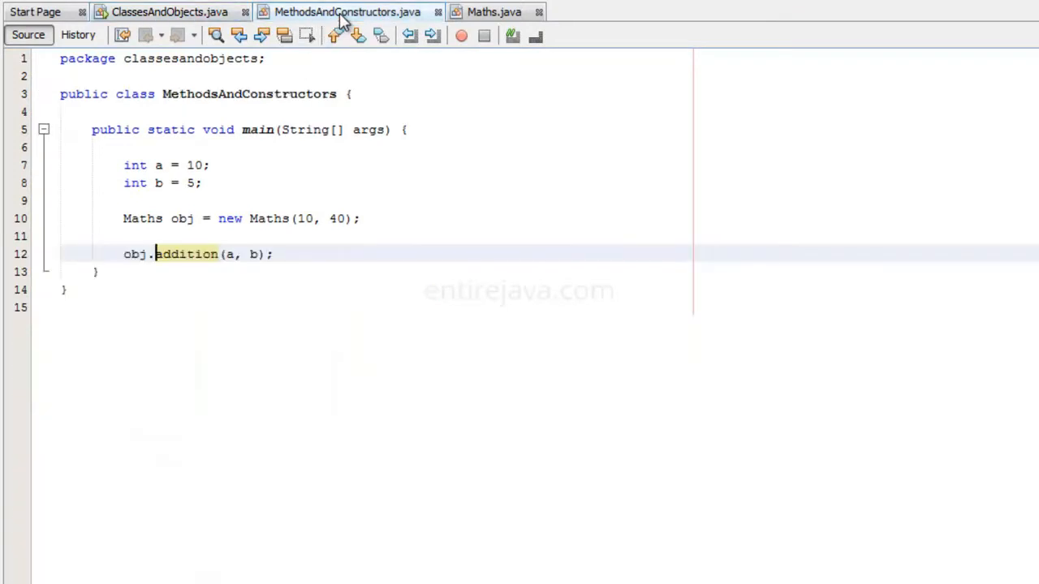
mouse_move(298, 256)
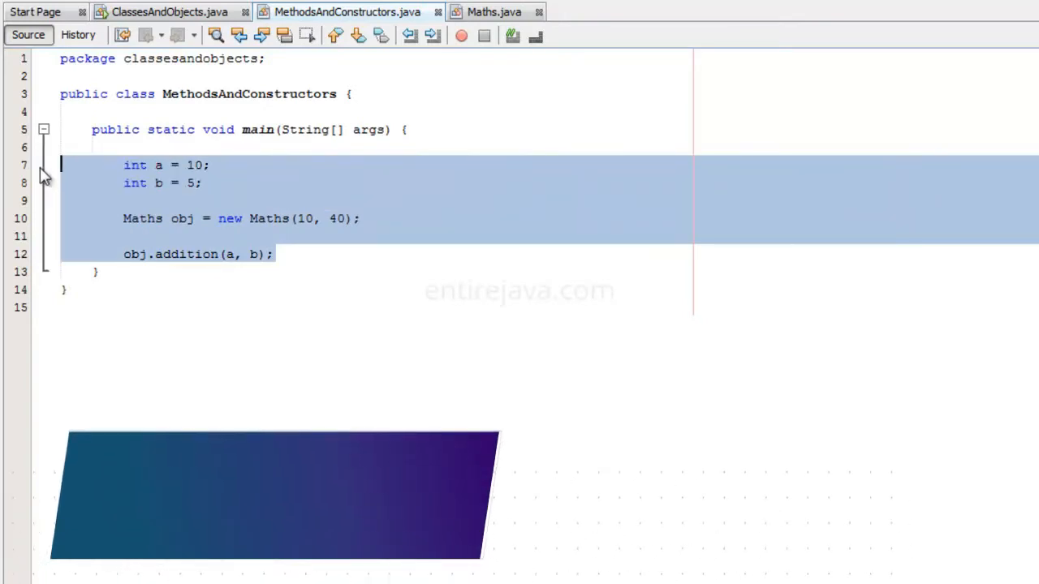
click(214, 201)
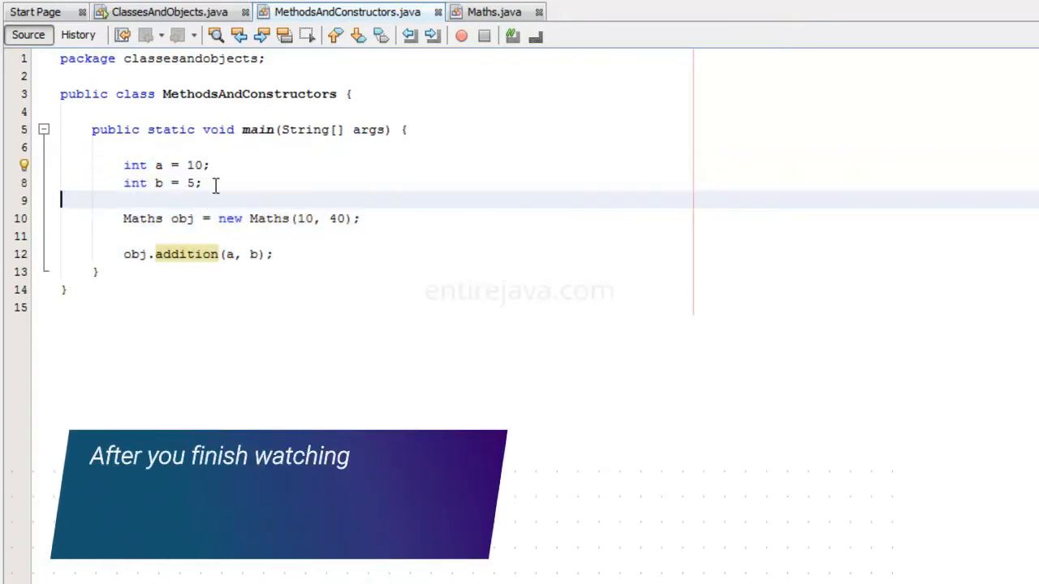
drag(208, 182, 123, 166)
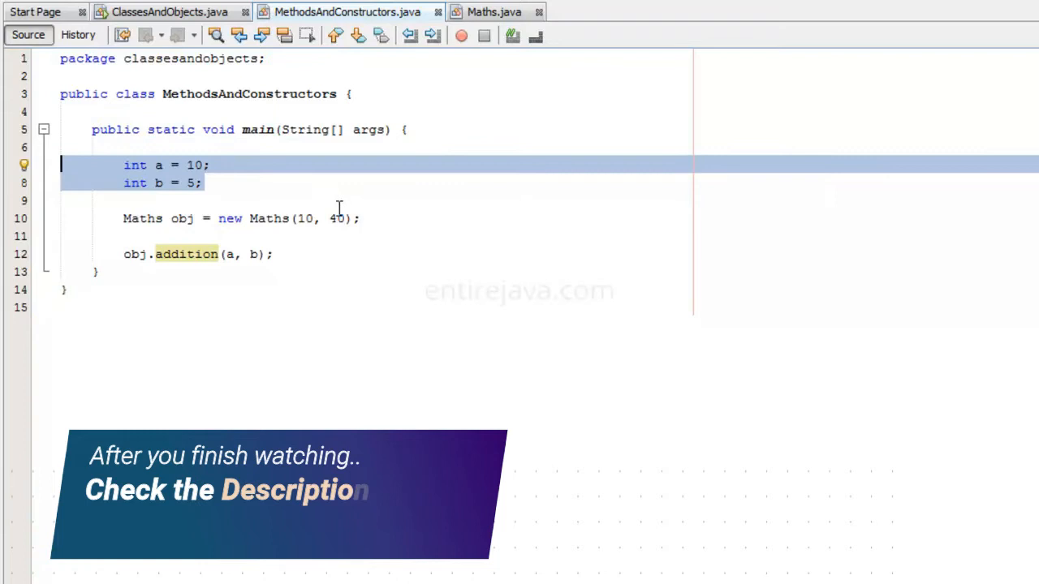
click(142, 218)
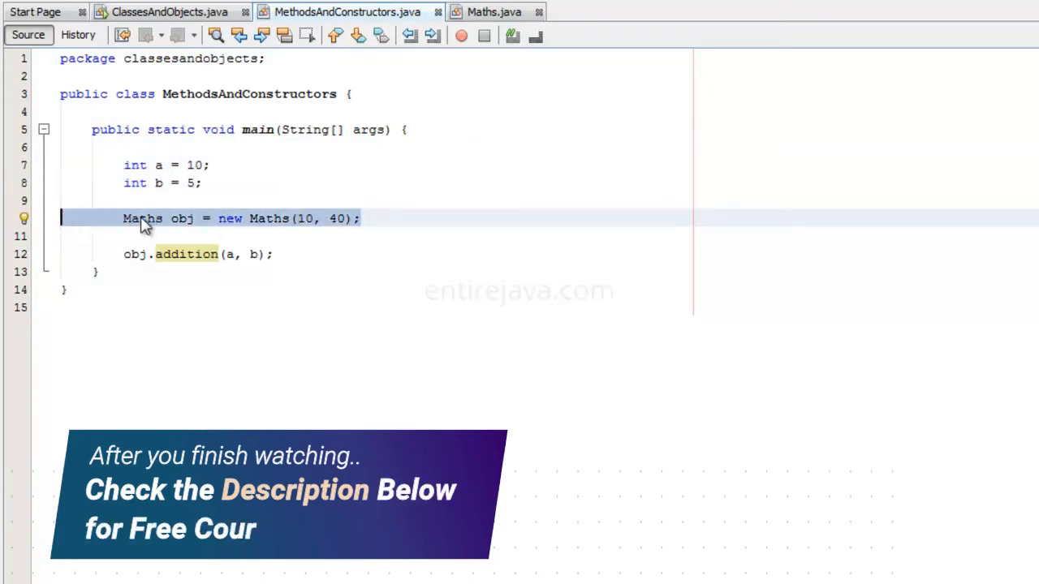
double_click(182, 218)
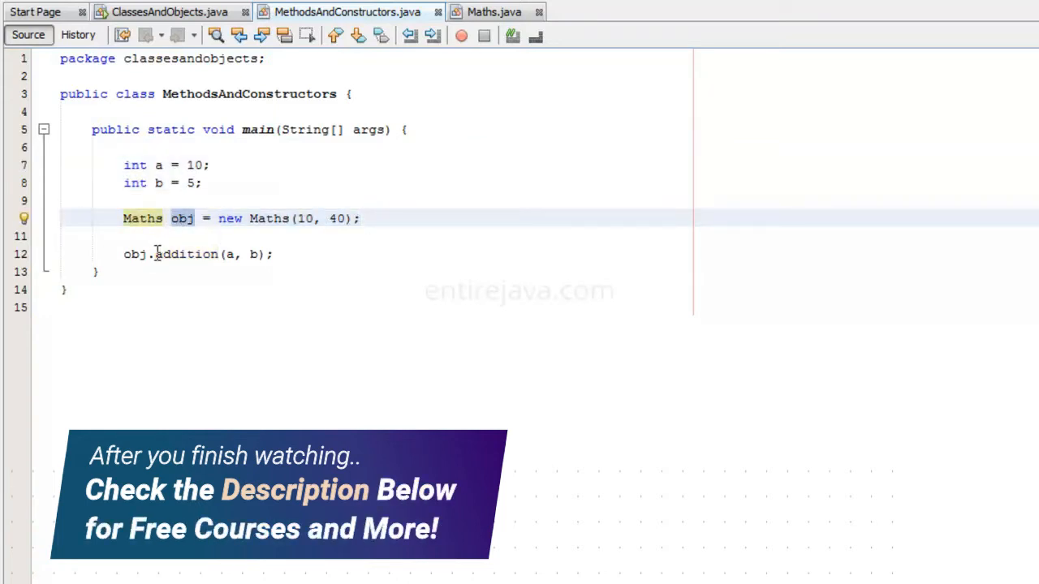
double_click(135, 254)
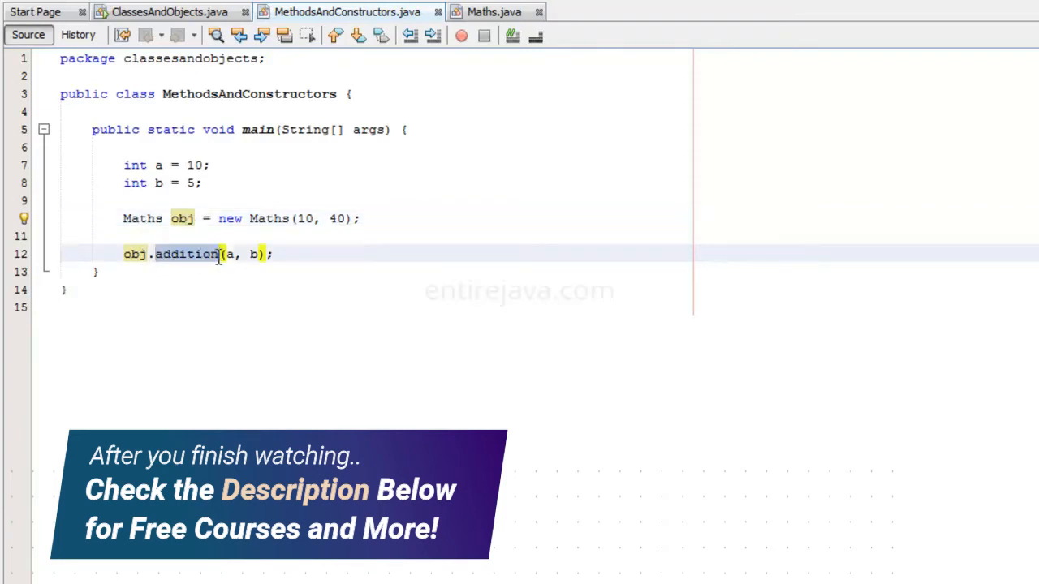
click(493, 12)
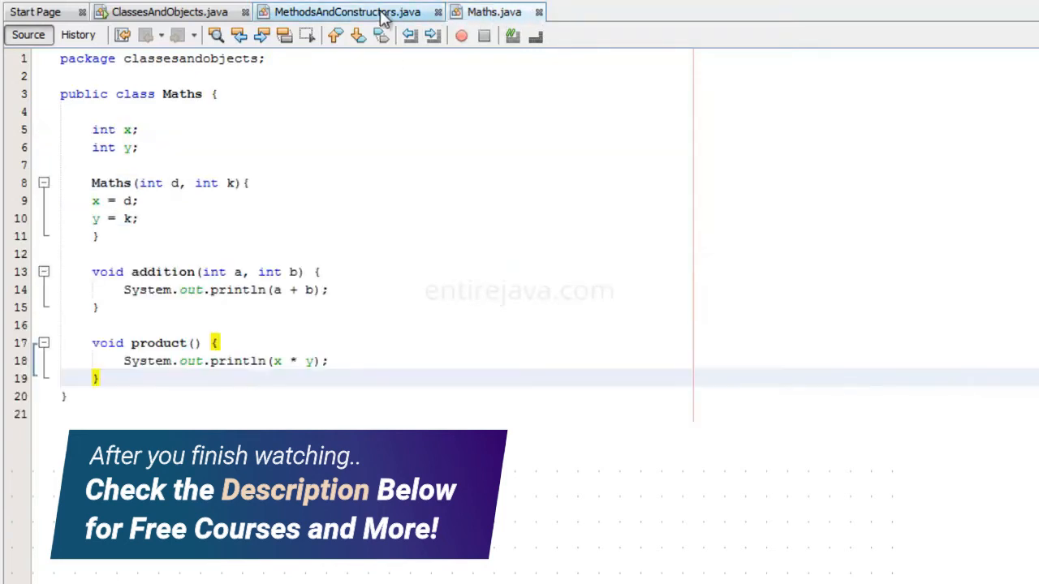
click(348, 12)
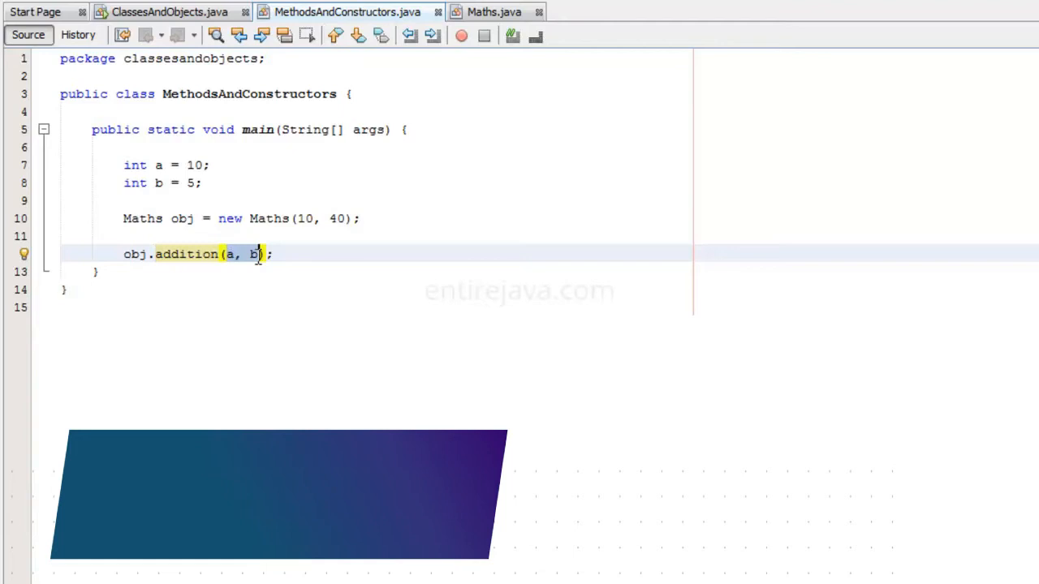
Step: Change addition()'s println expression from a + b to x + y using the object's fields
click(493, 12)
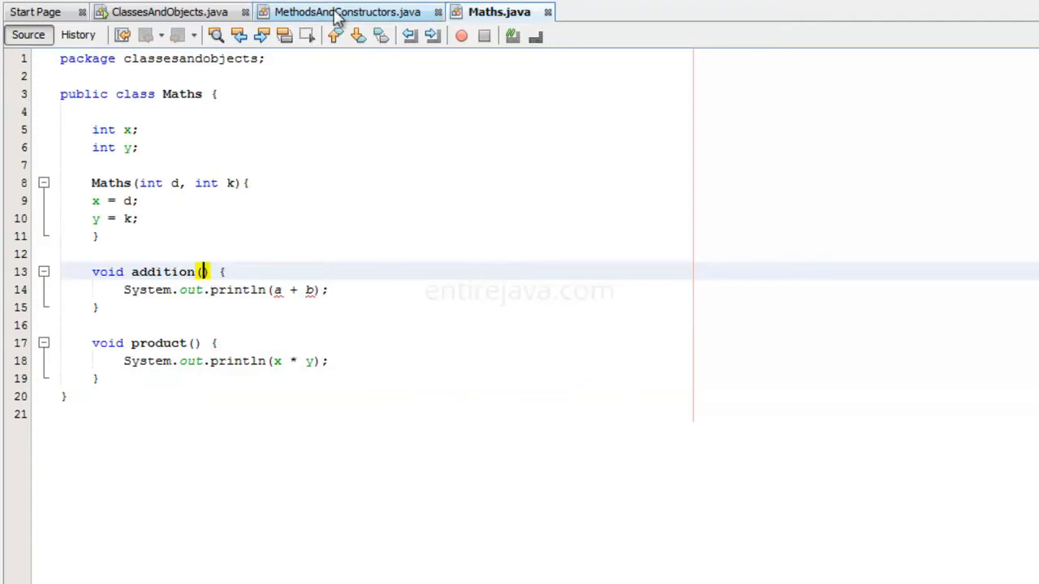
click(347, 12)
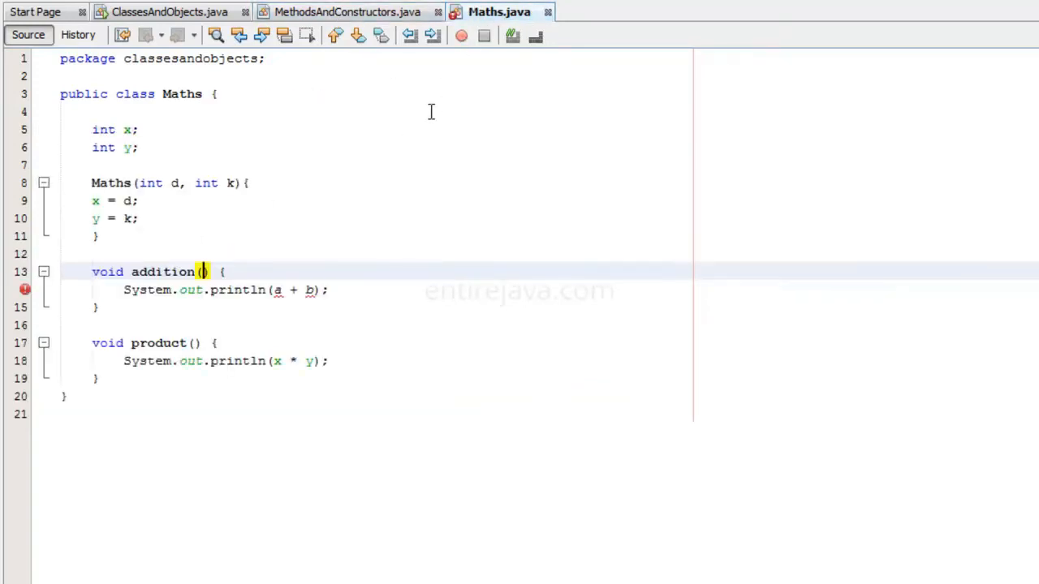
click(347, 11)
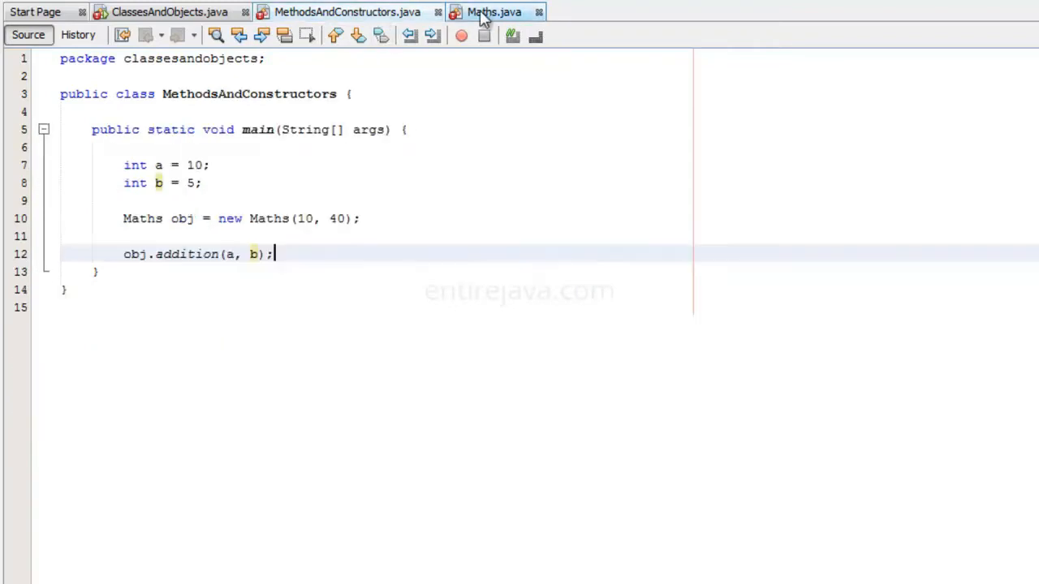
click(494, 12)
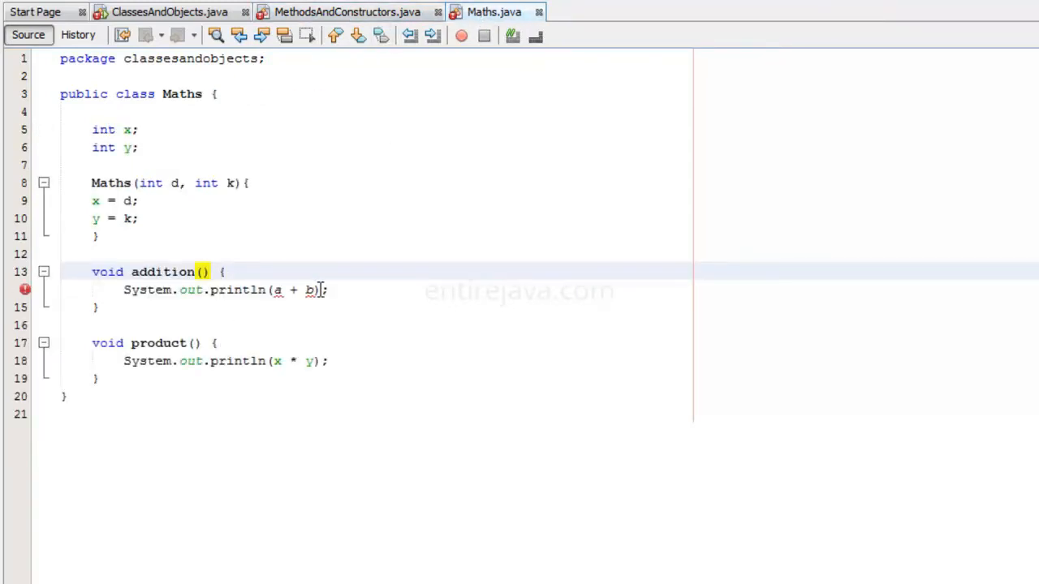
double_click(279, 289)
text(x)
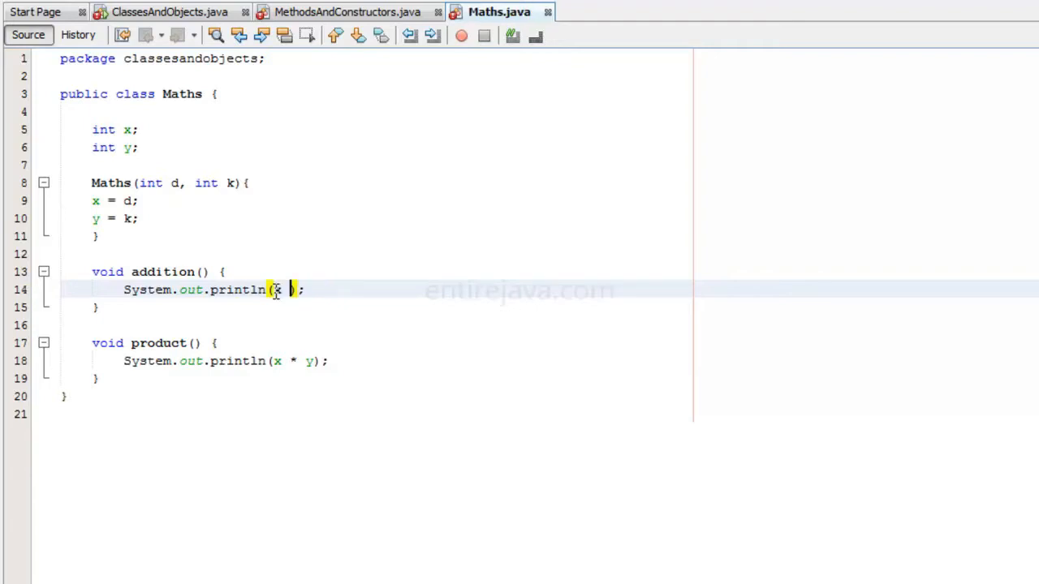
text(+ y)
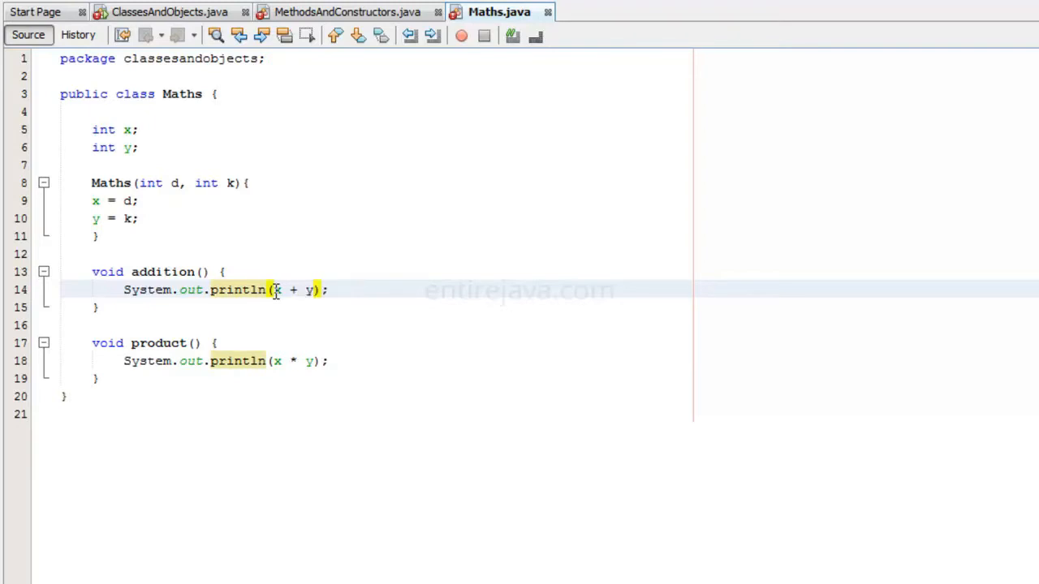
mouse_move(305, 247)
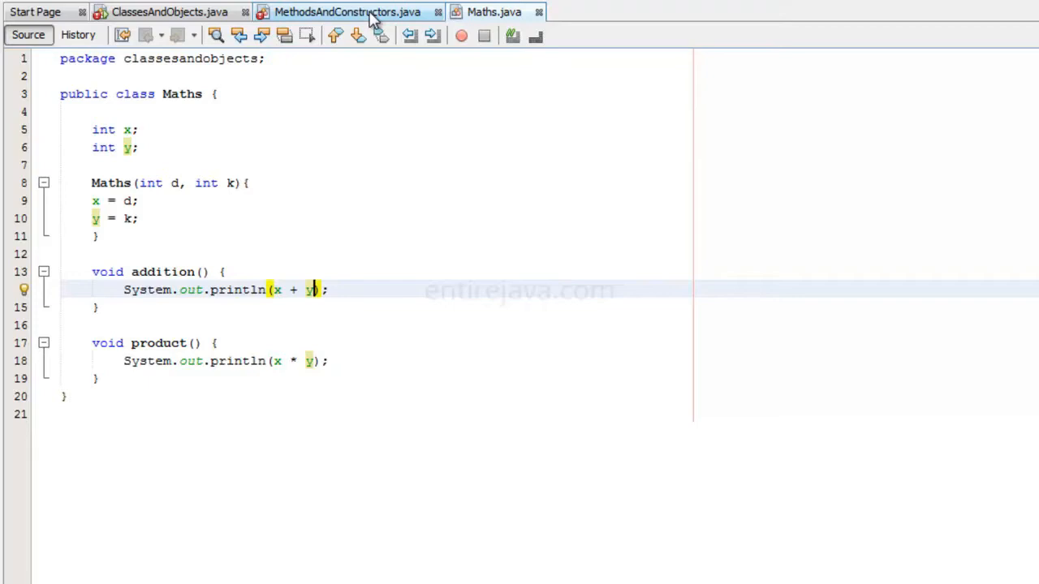
Step: Delete the a, b arguments so main calls obj.addition() with none
click(347, 12)
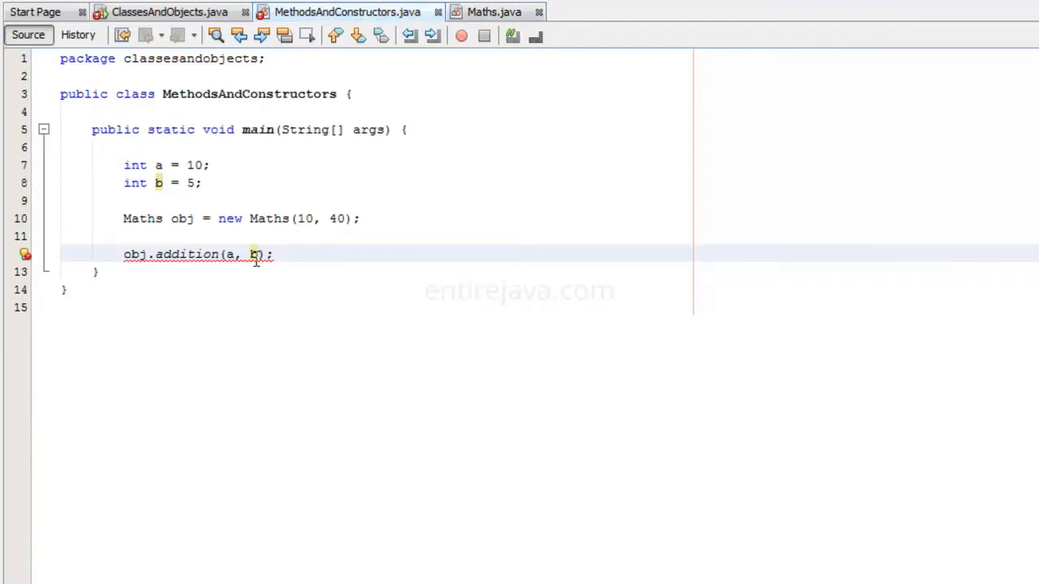
click(494, 11)
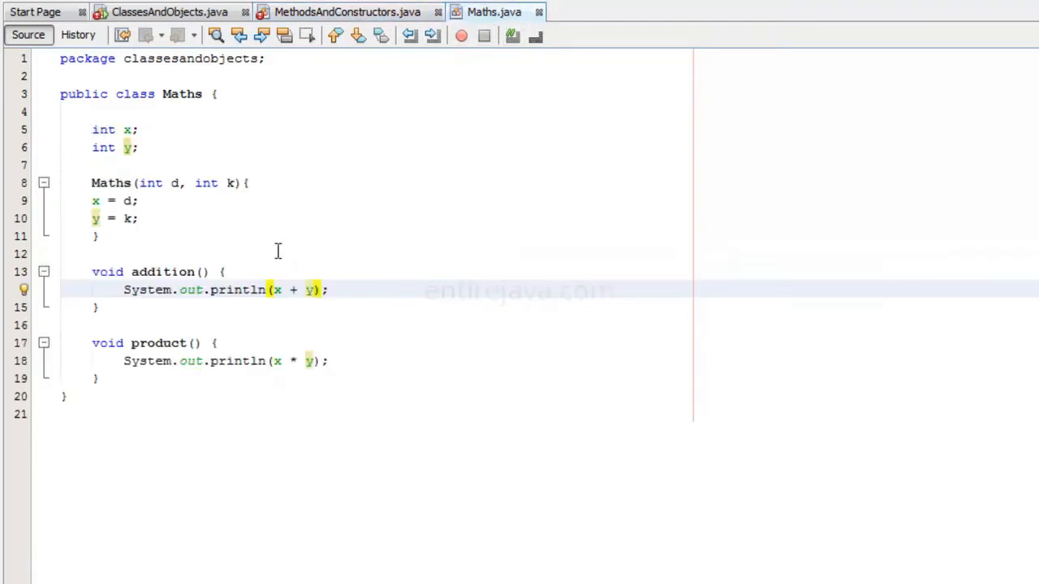
click(348, 11)
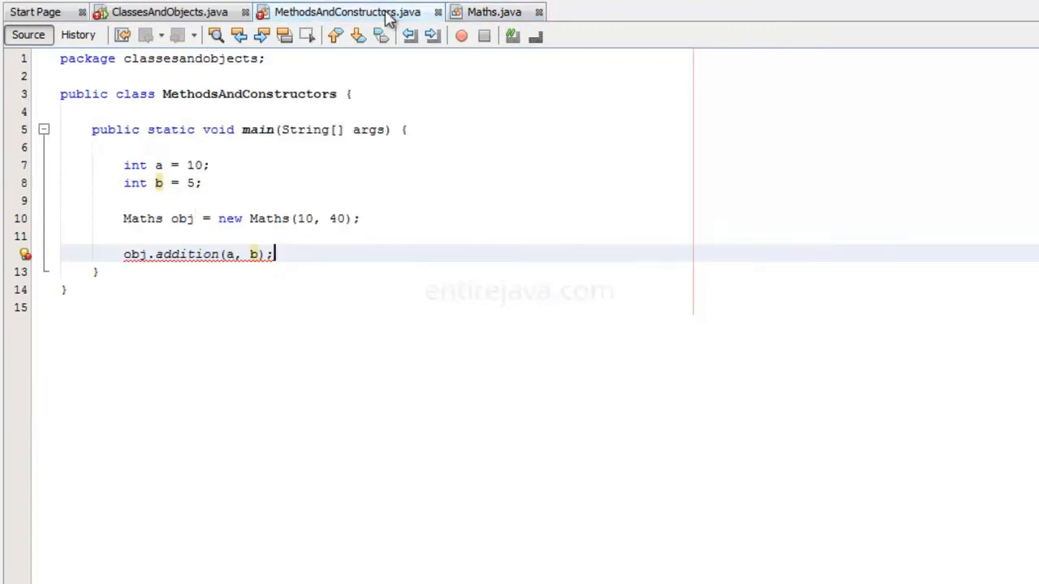
double_click(230, 253)
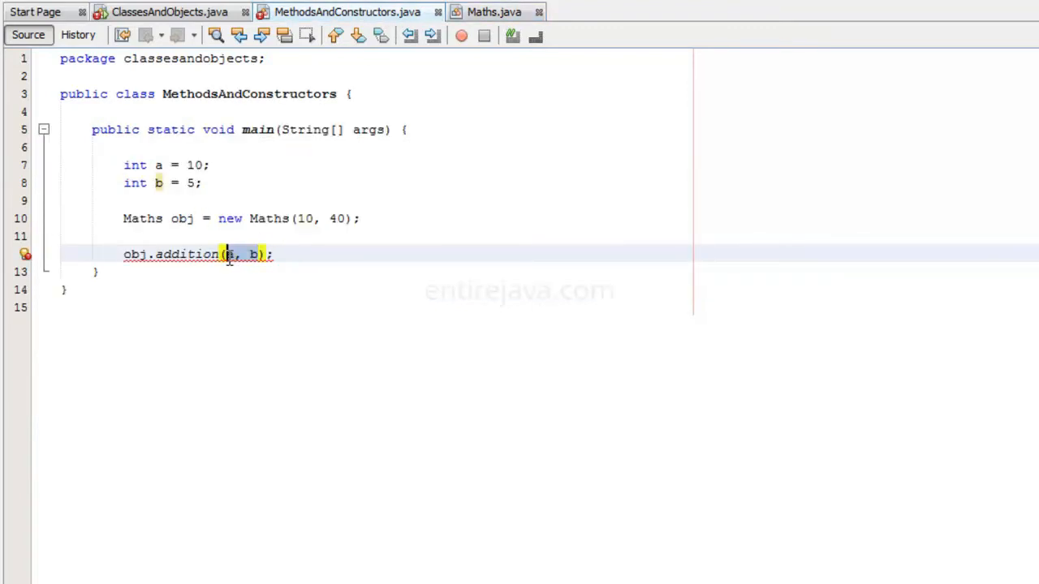
key(Delete)
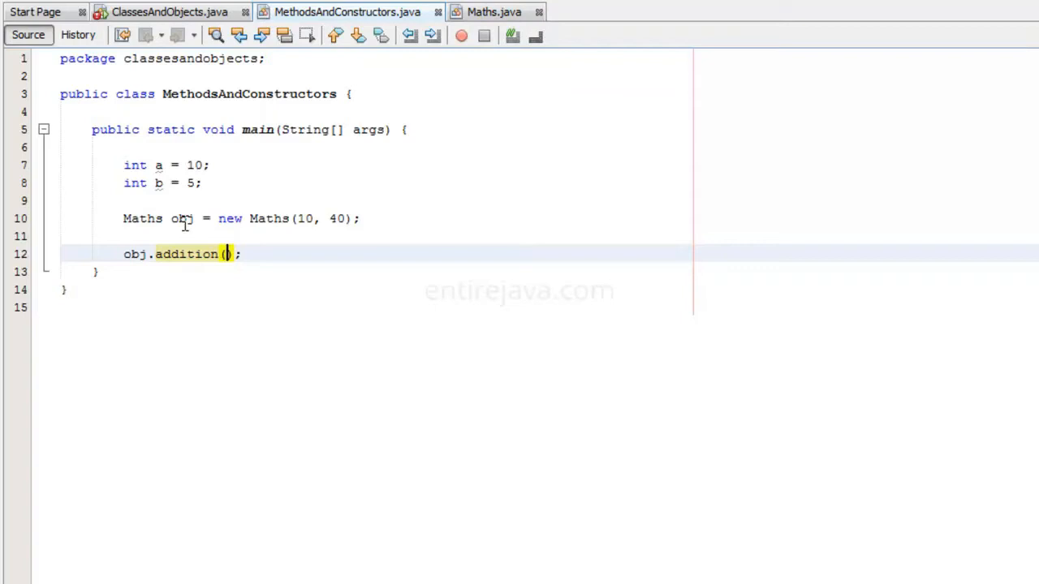
click(493, 12)
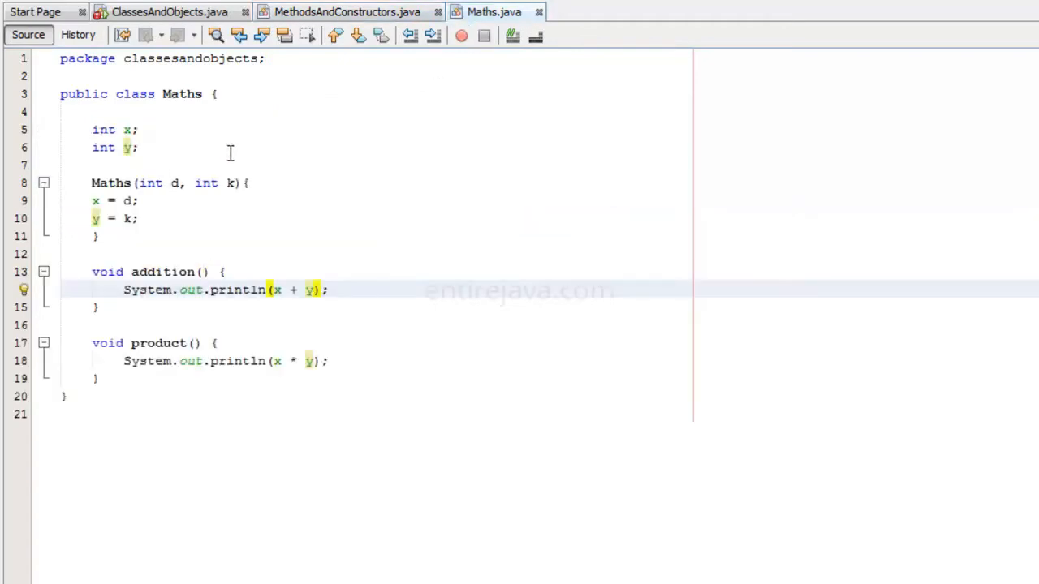
mouse_move(130, 130)
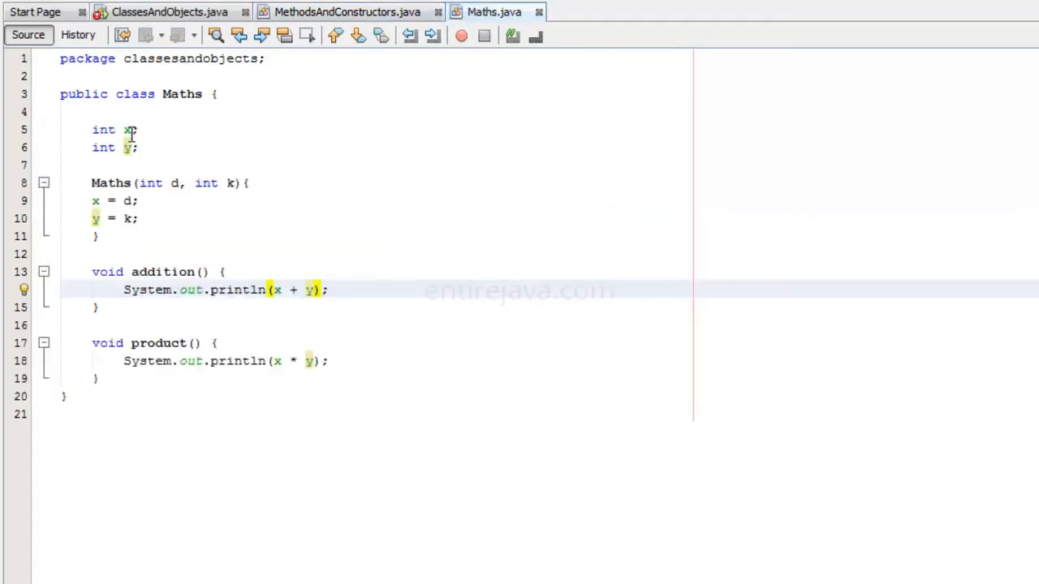
click(347, 13)
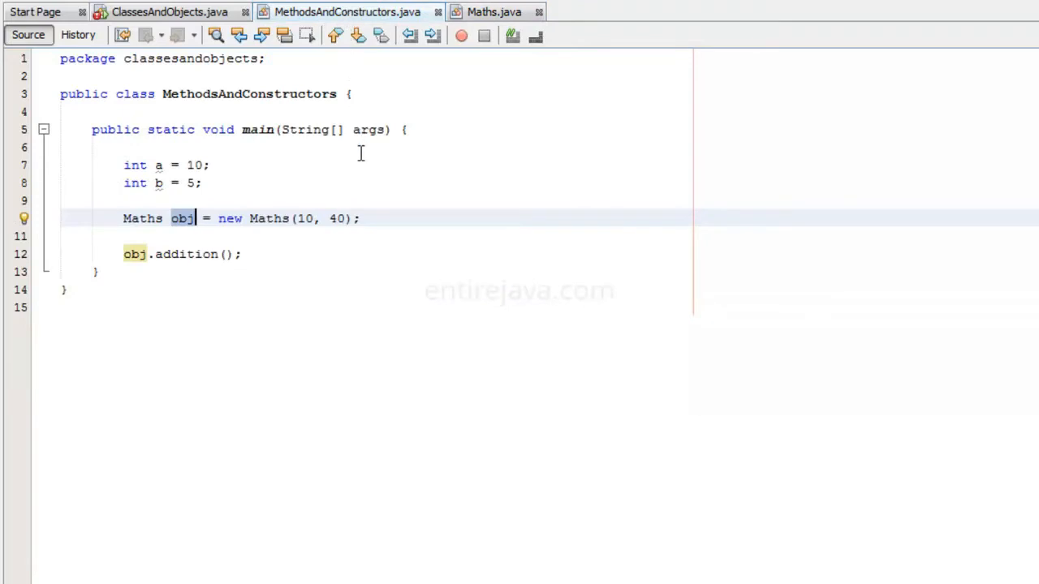
mouse_move(360, 188)
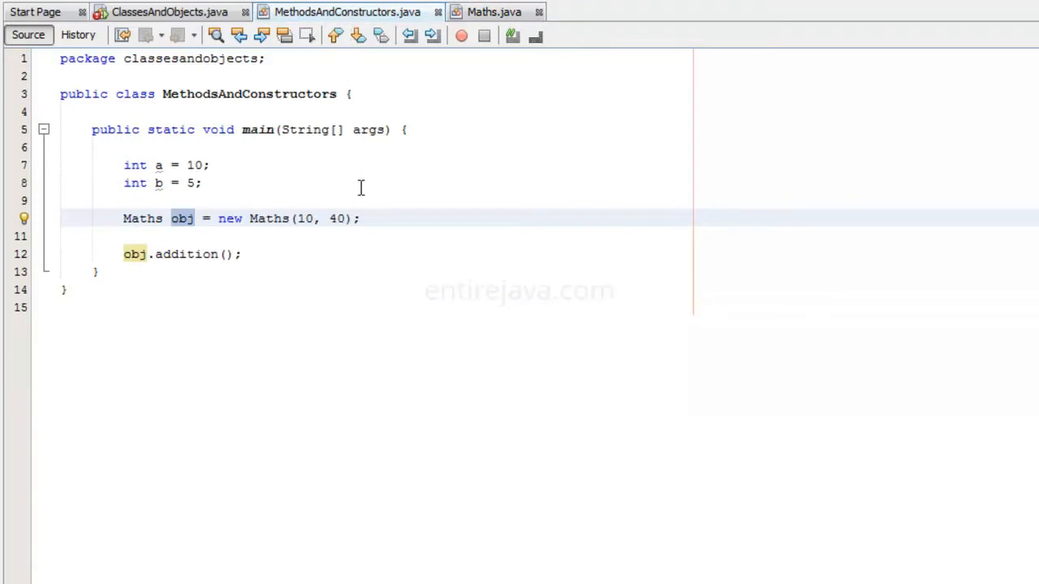
mouse_move(282, 217)
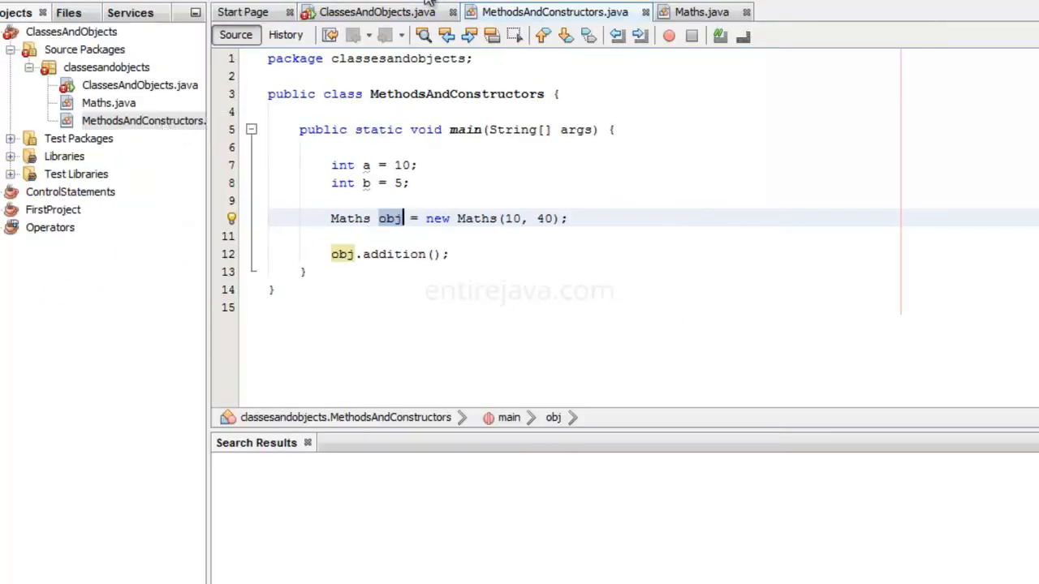
Step: In ClassesAndObjects case 1, delete a,b so the call reads obj.addition()
click(377, 12)
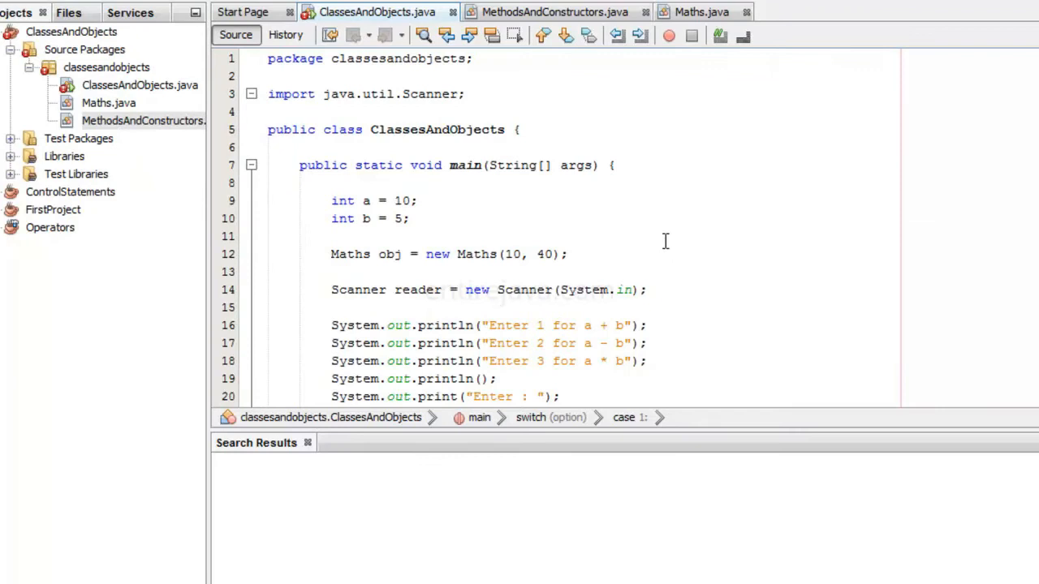
scroll(down, 3)
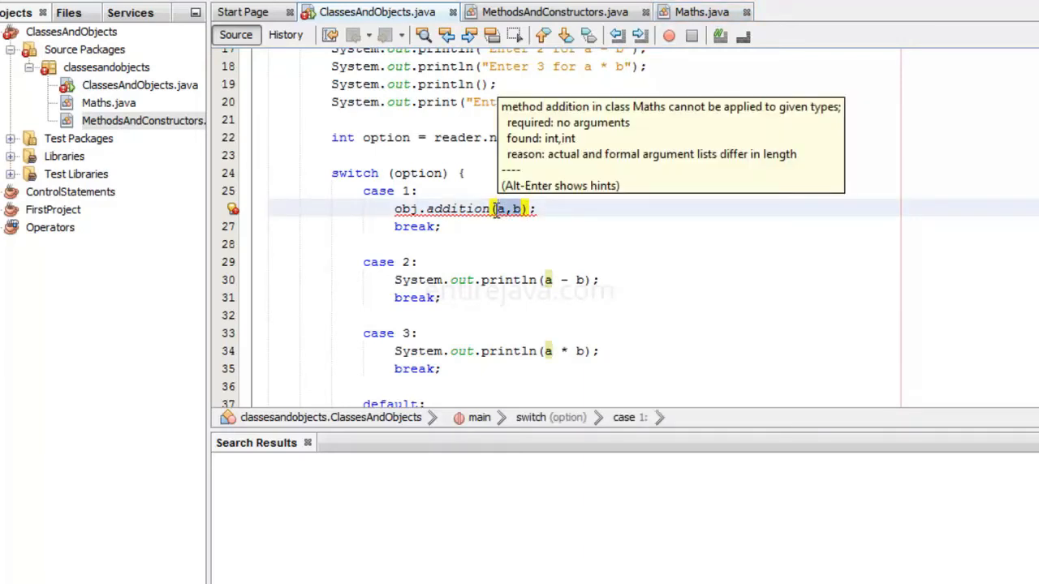
click(700, 11)
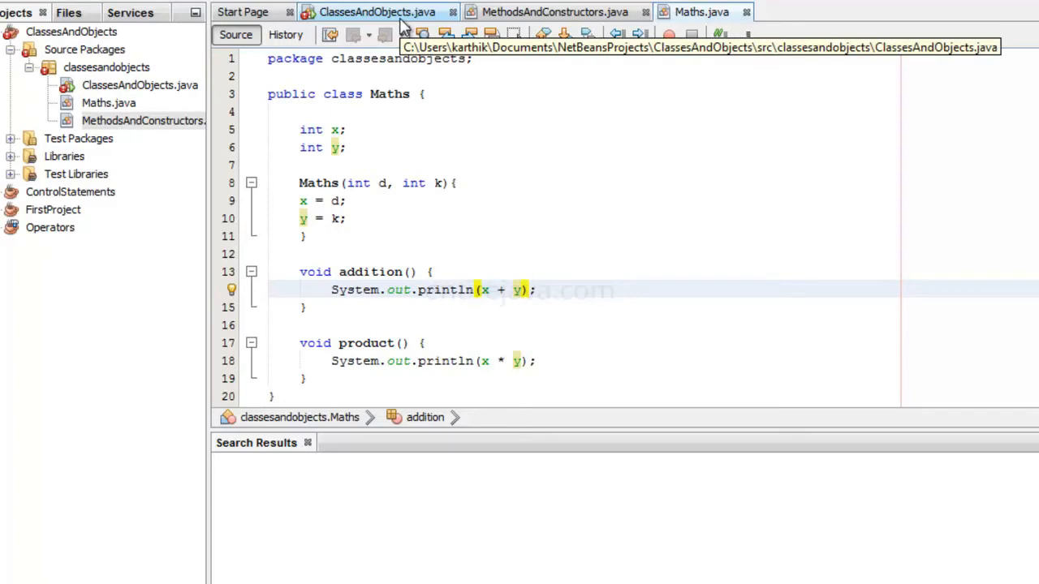
mouse_move(403, 24)
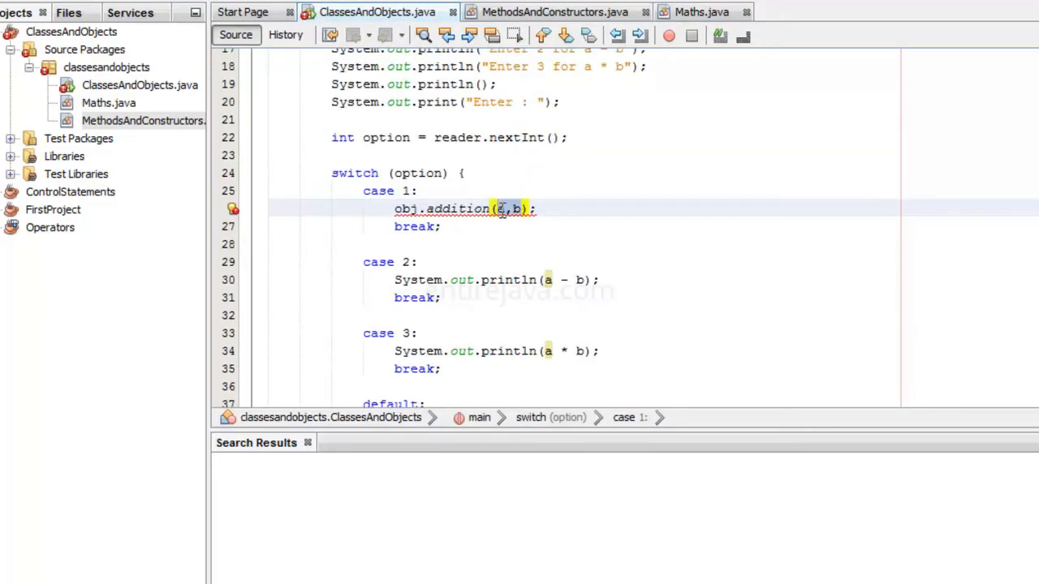
key(Delete)
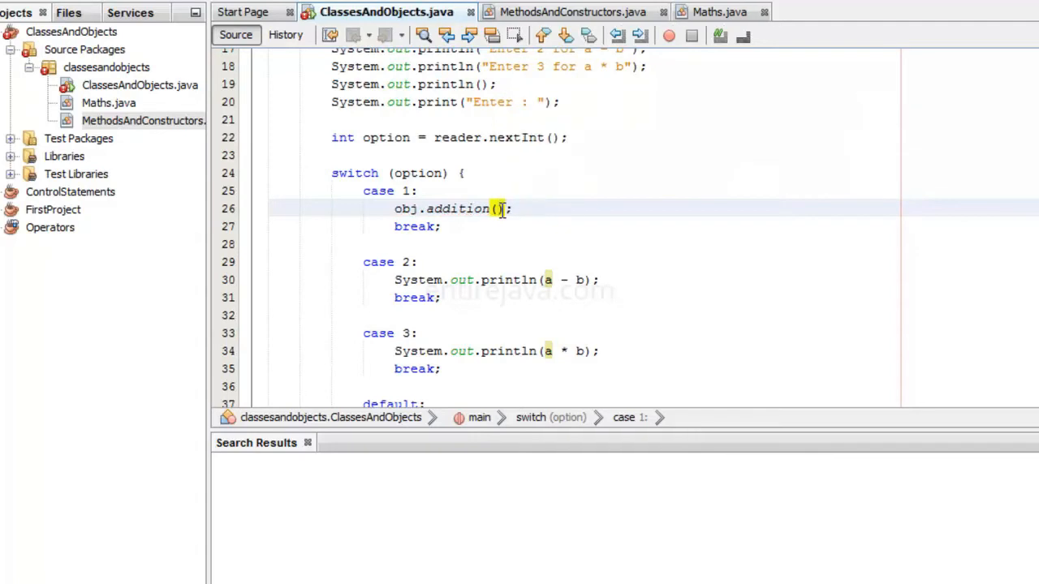
Step: Run MethodsAndConstructors from the project so the output prints 50
click(154, 120)
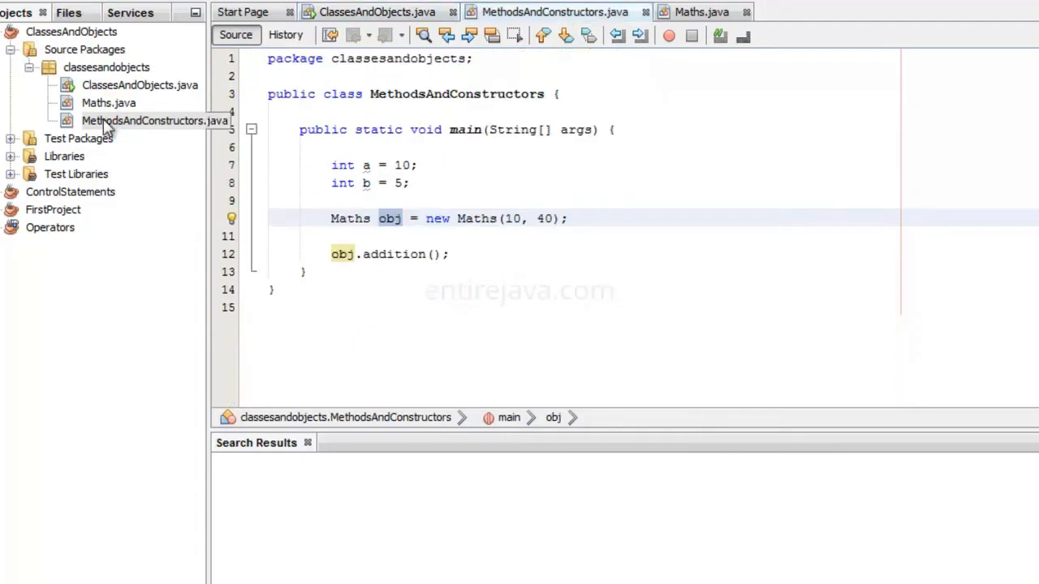
right_click(155, 120)
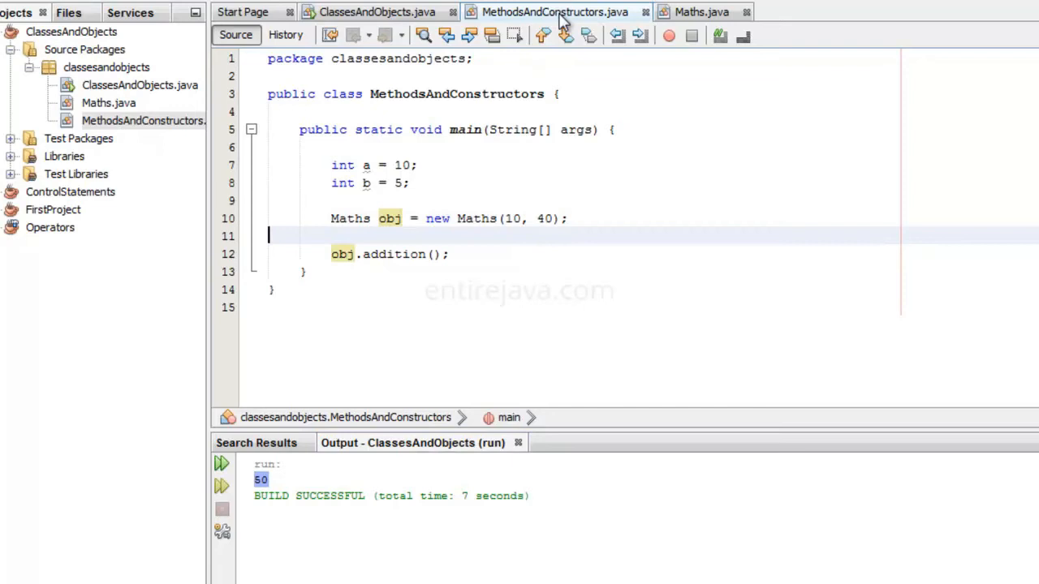
mouse_move(516, 177)
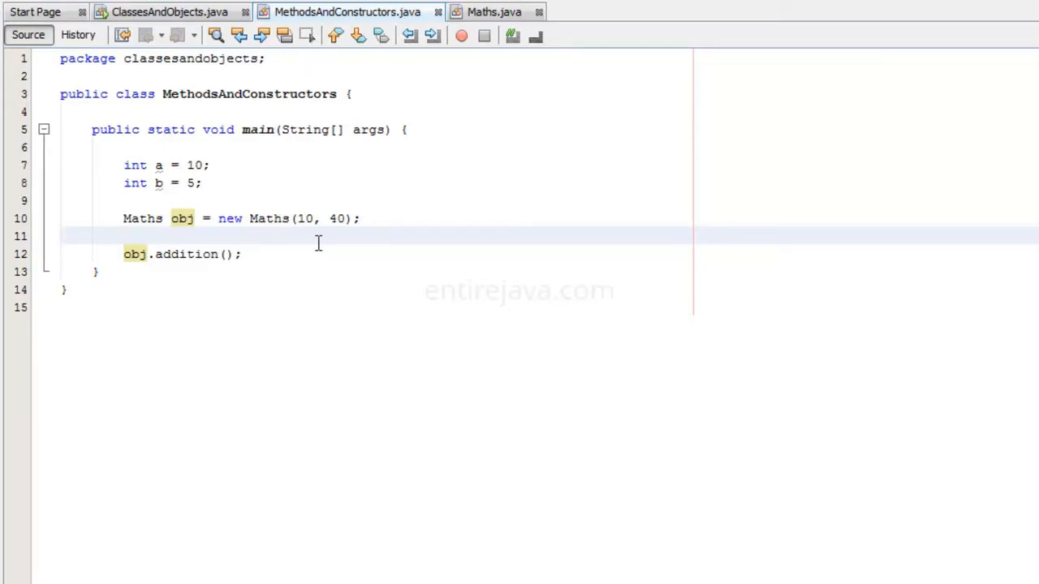
Step: Replace void with int in the Maths addition() signature
click(493, 12)
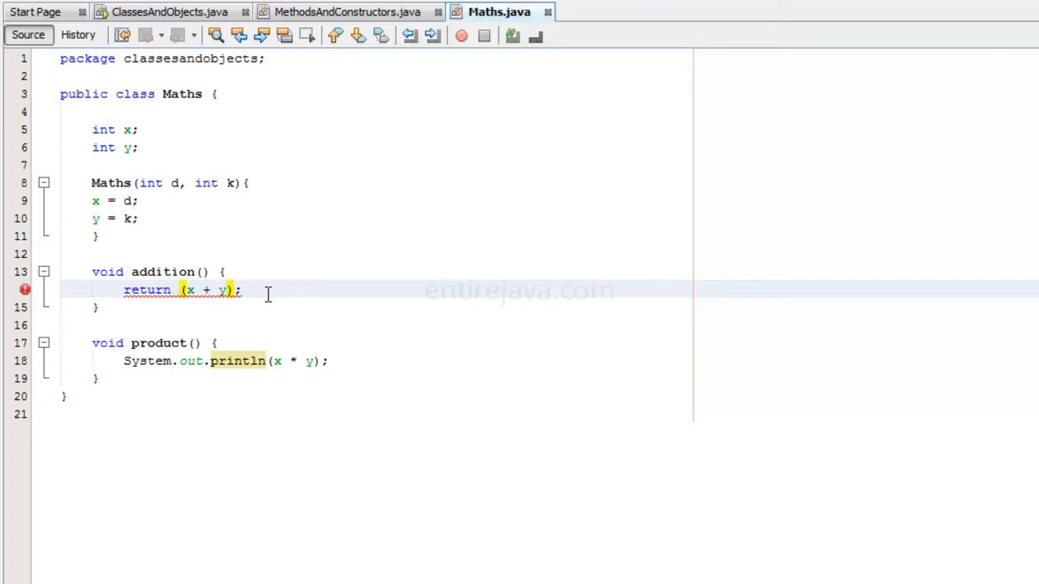
mouse_move(163, 289)
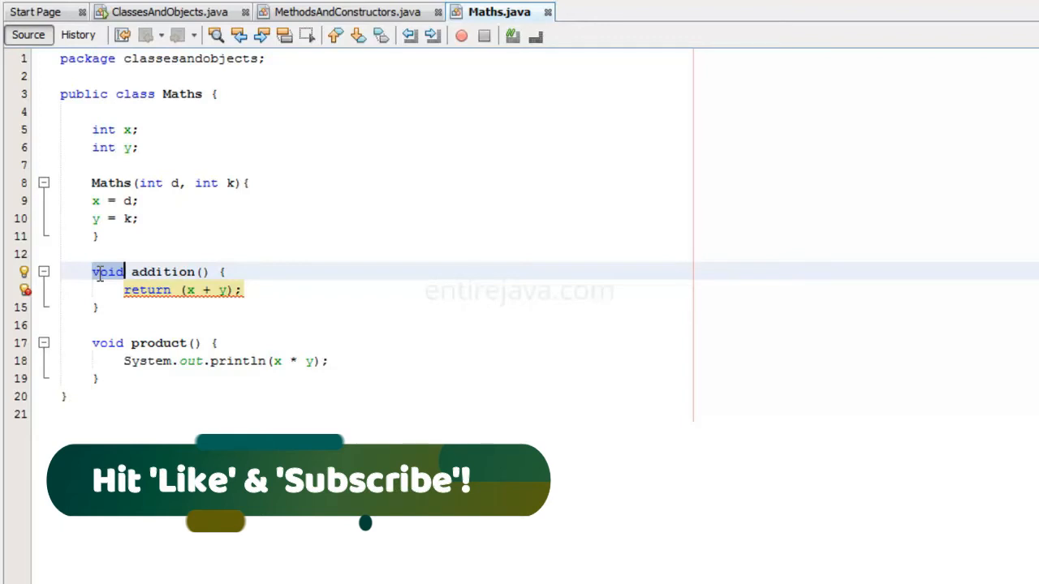
text(int)
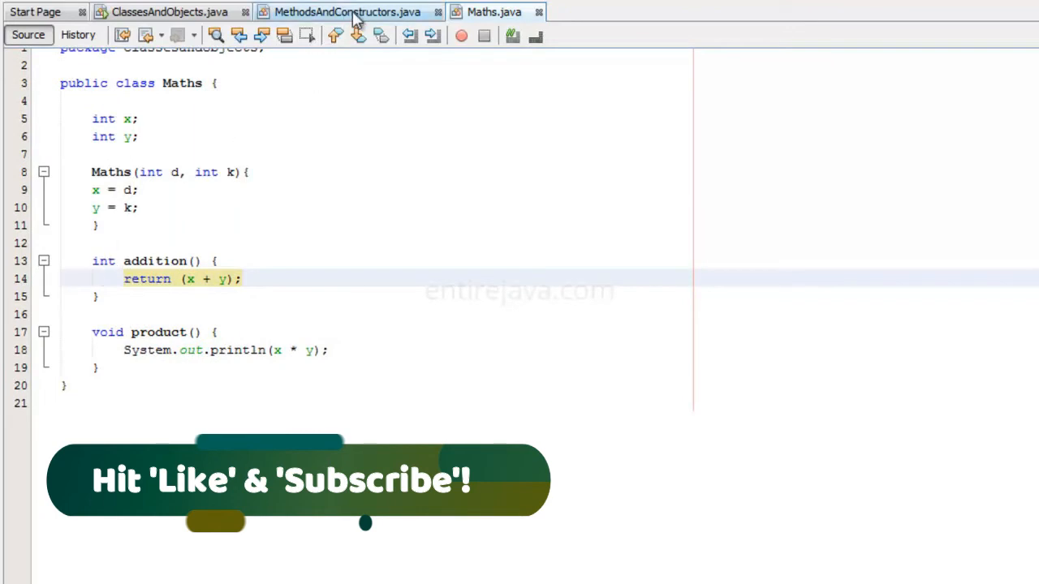
Step: Keep int a = 0 and assign a = obj.addition() in main
click(347, 11)
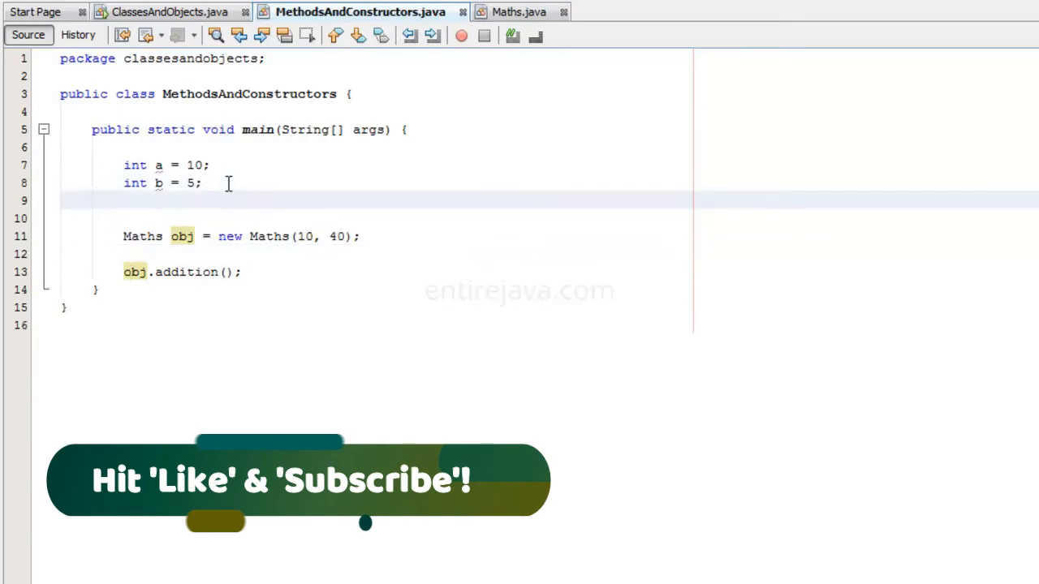
text(in)
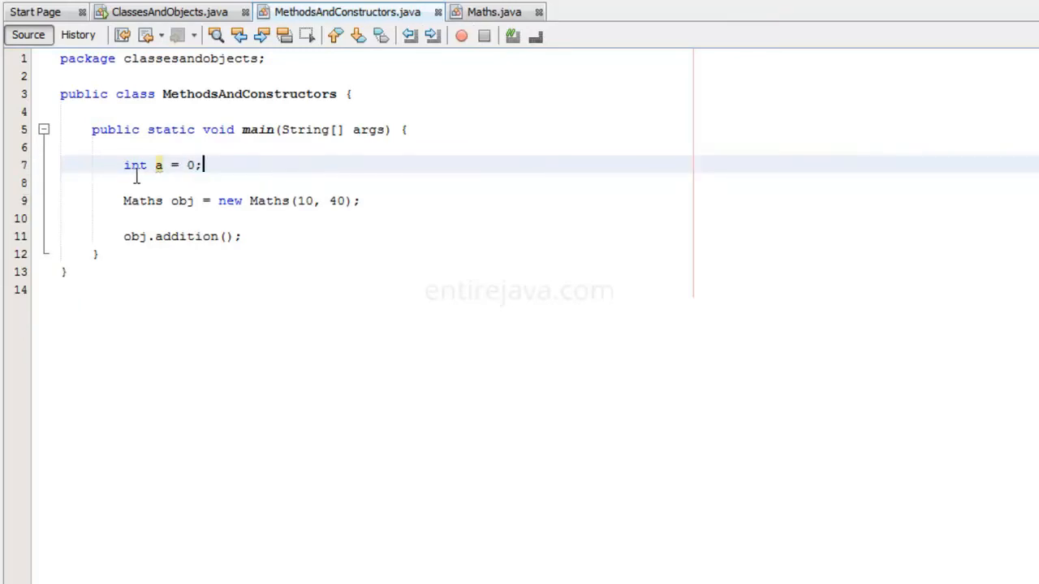
click(124, 237)
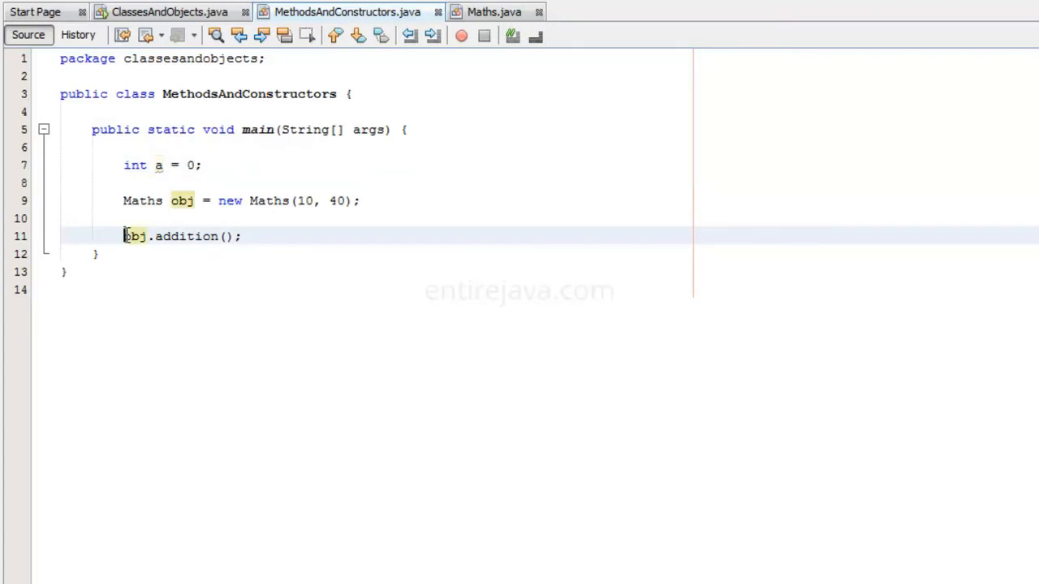
text(a =)
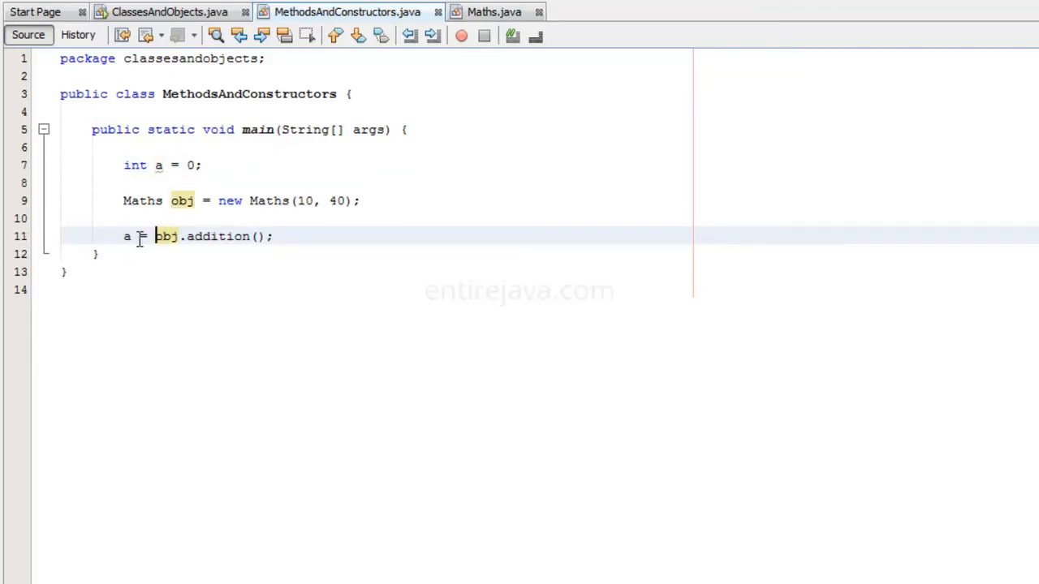
click(493, 11)
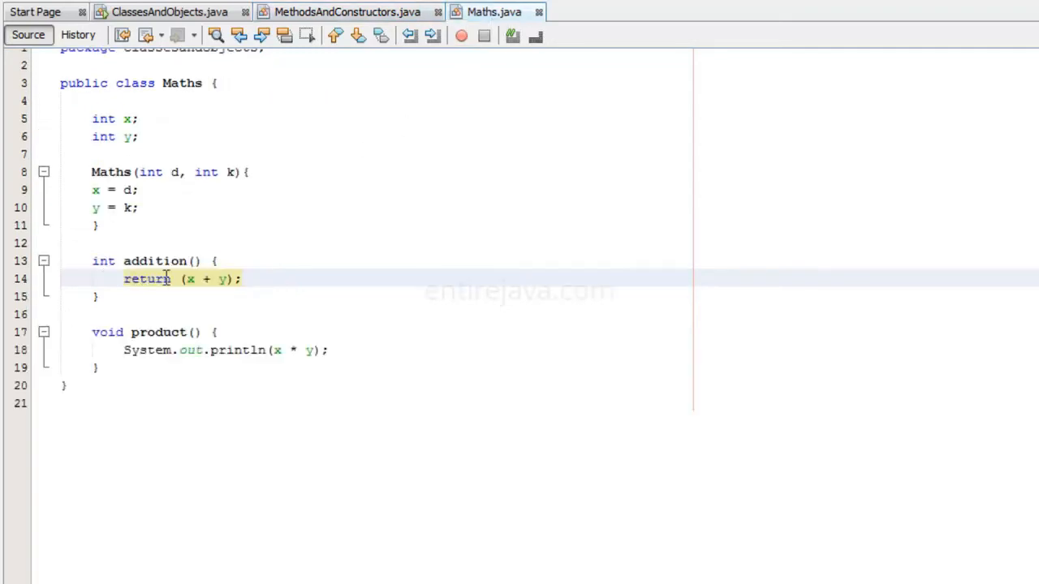
click(347, 11)
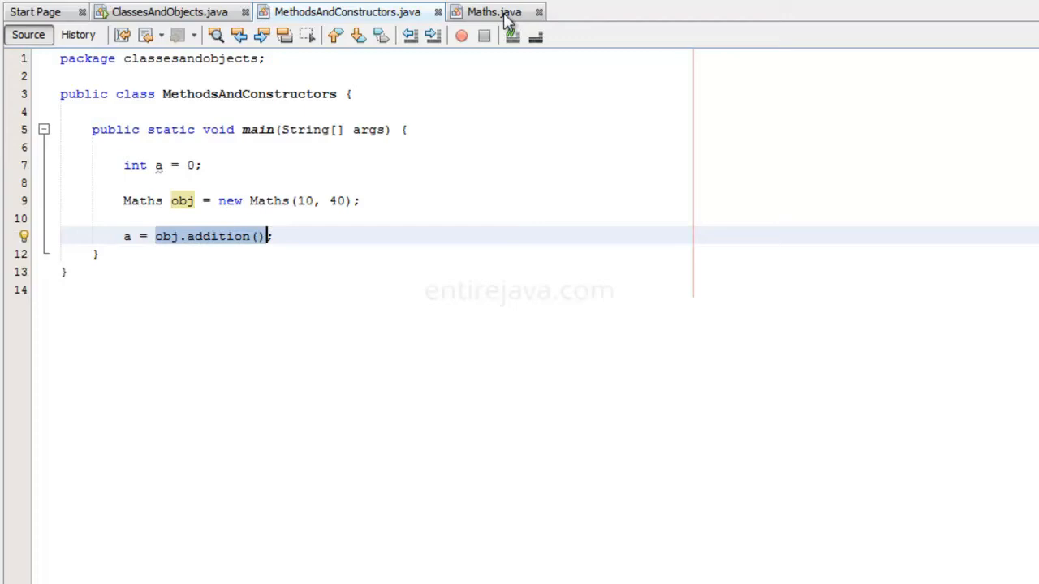
click(493, 11)
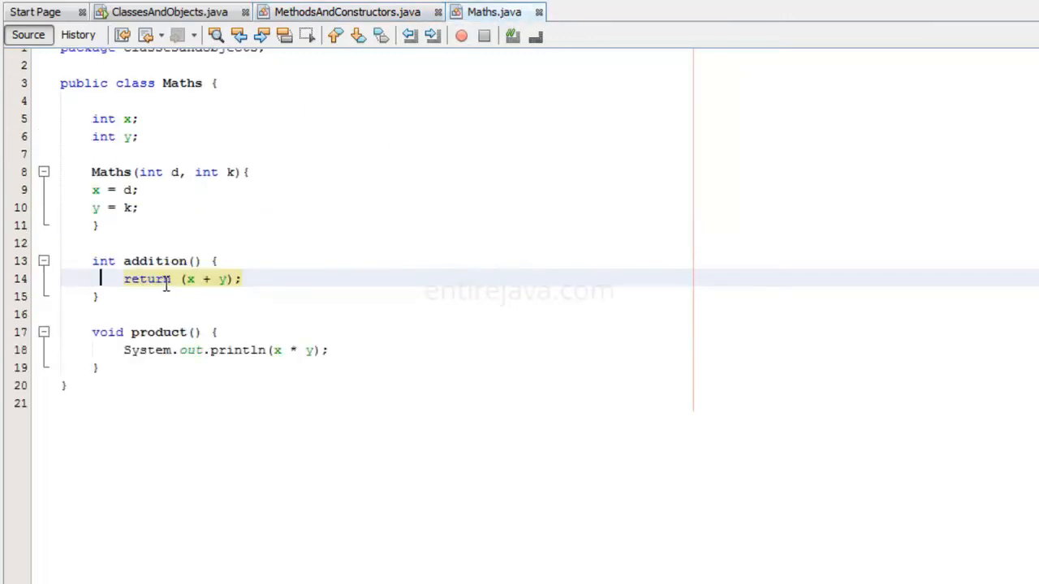
click(347, 11)
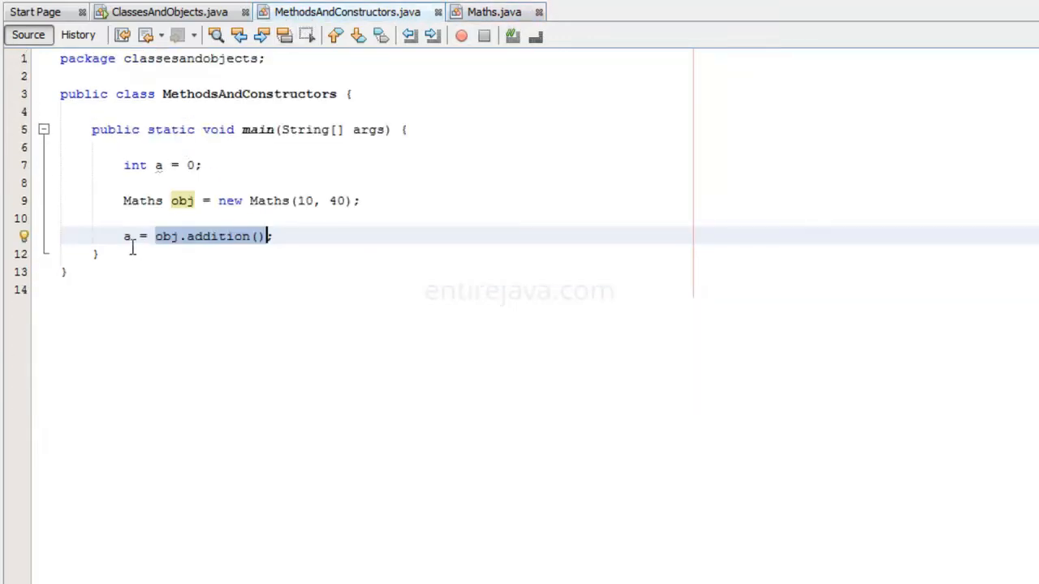
Step: Add System.out.println(a); after the assignment via autocomplete
click(299, 253)
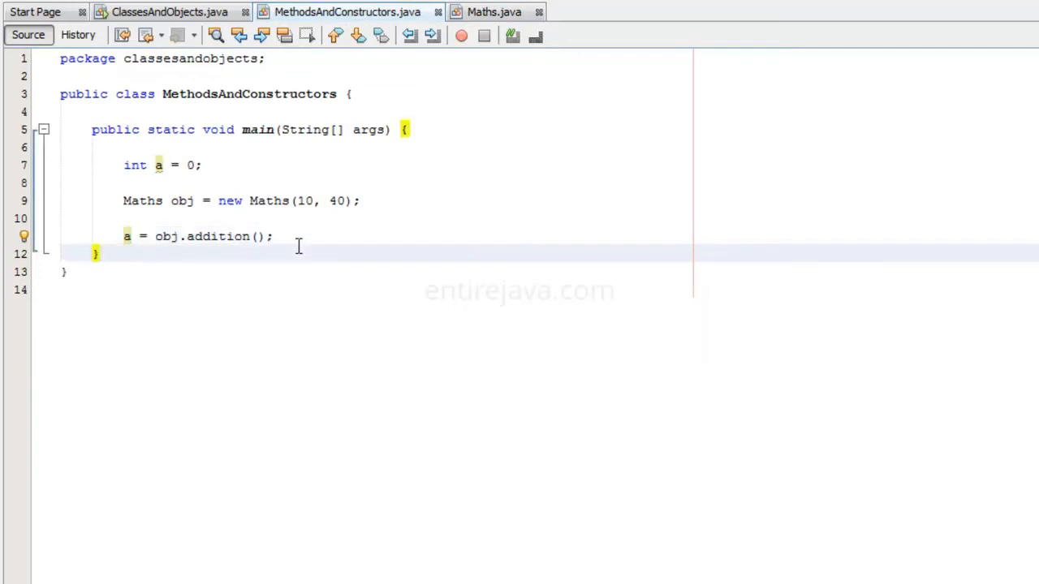
text(Syst)
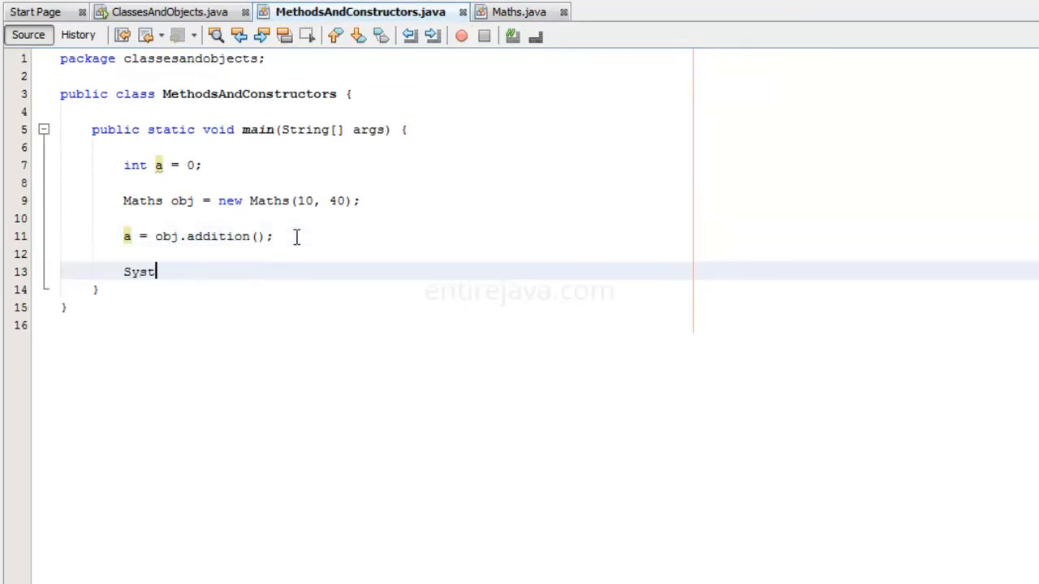
text(em.out.)
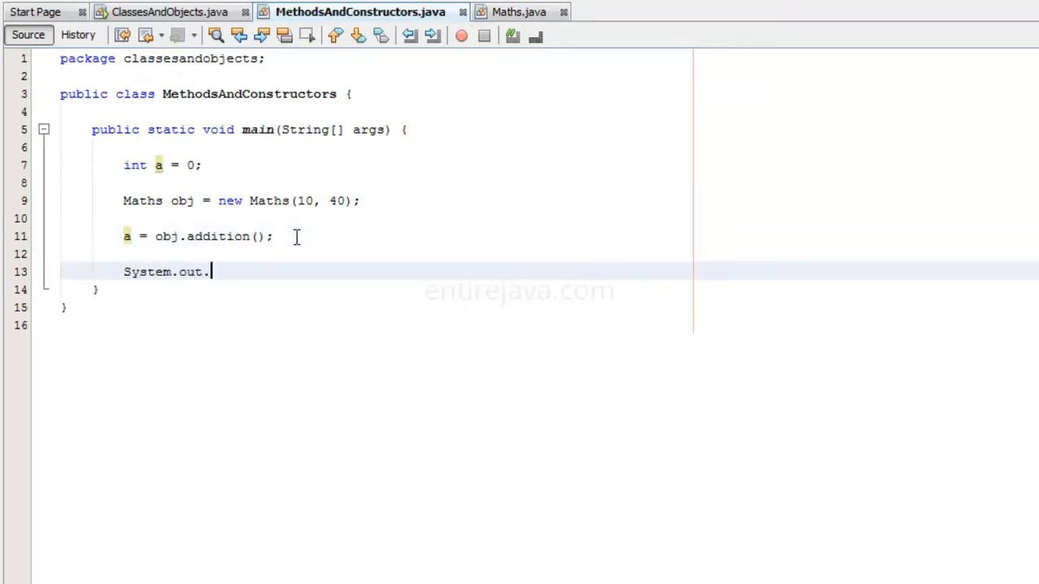
text(printl)
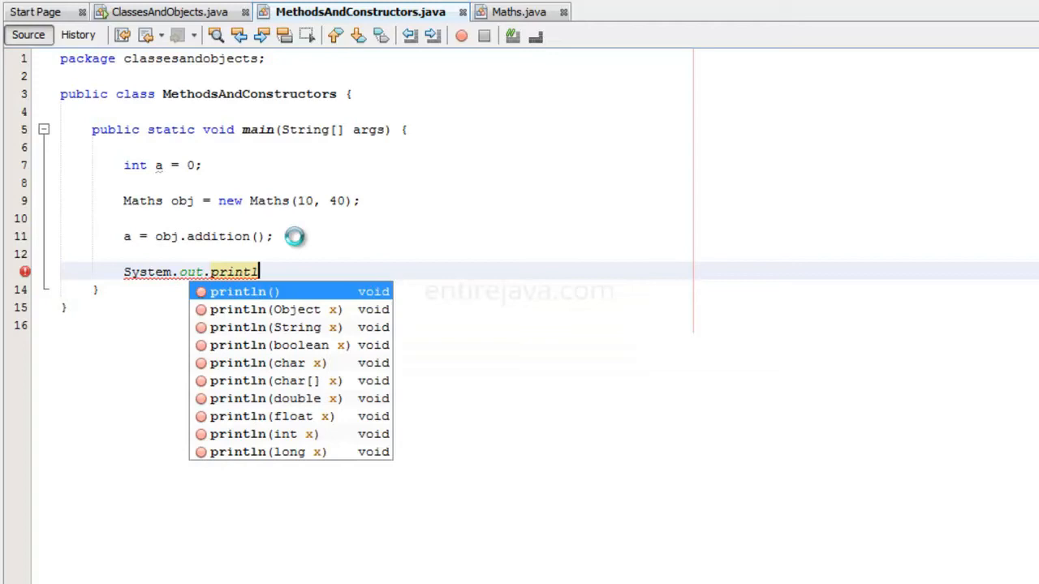
click(244, 292)
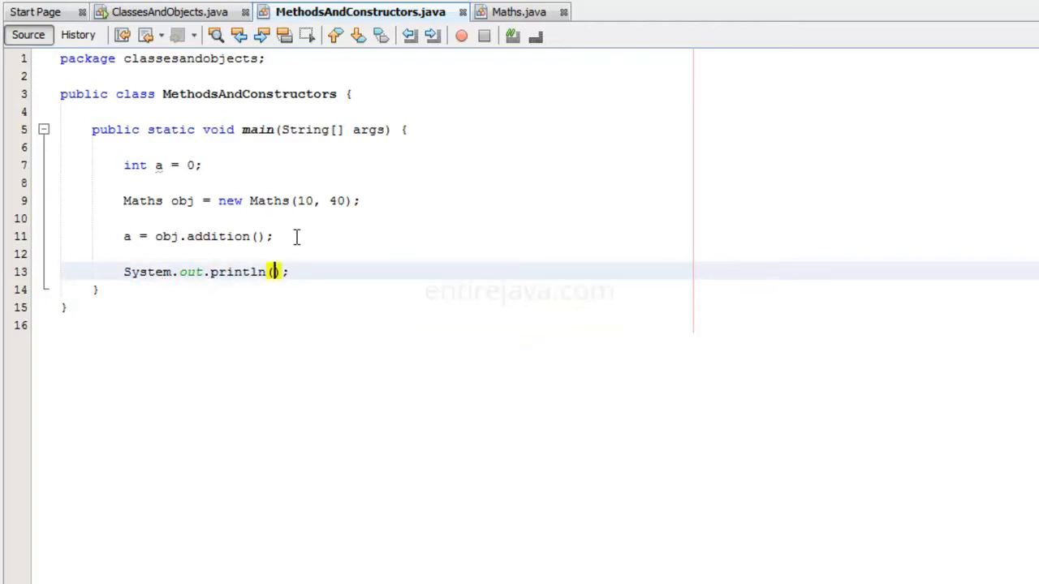
text(a)
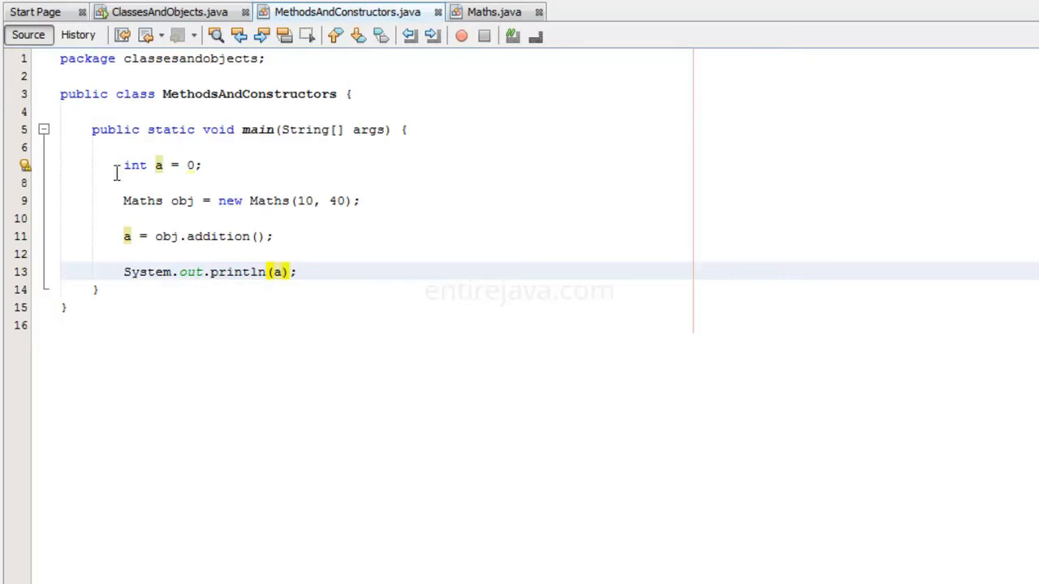
right_click(96, 121)
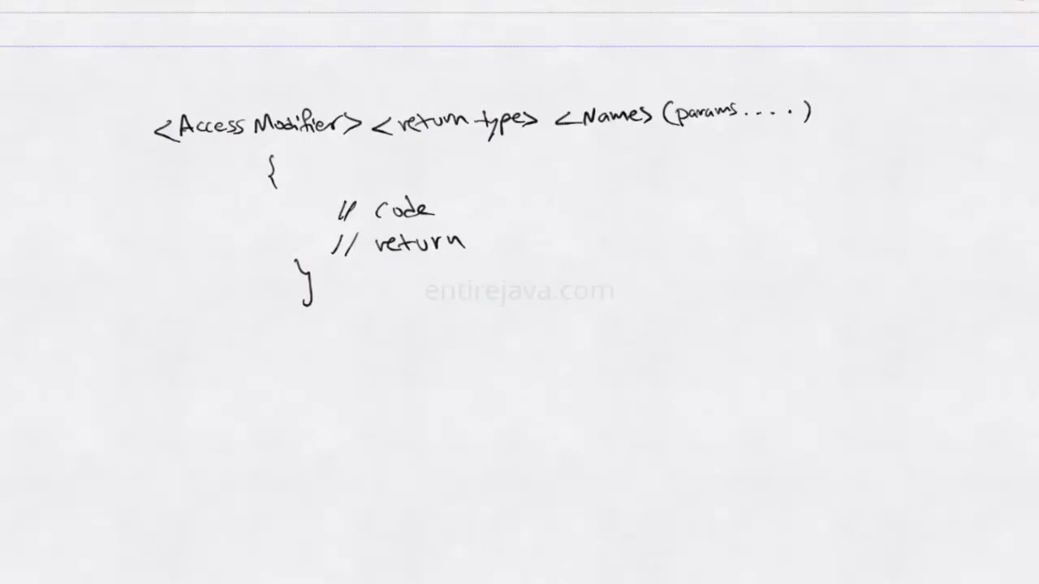
Step: Underline the access modifier and return type in the method-syntax sketch
drag(166, 154, 325, 149)
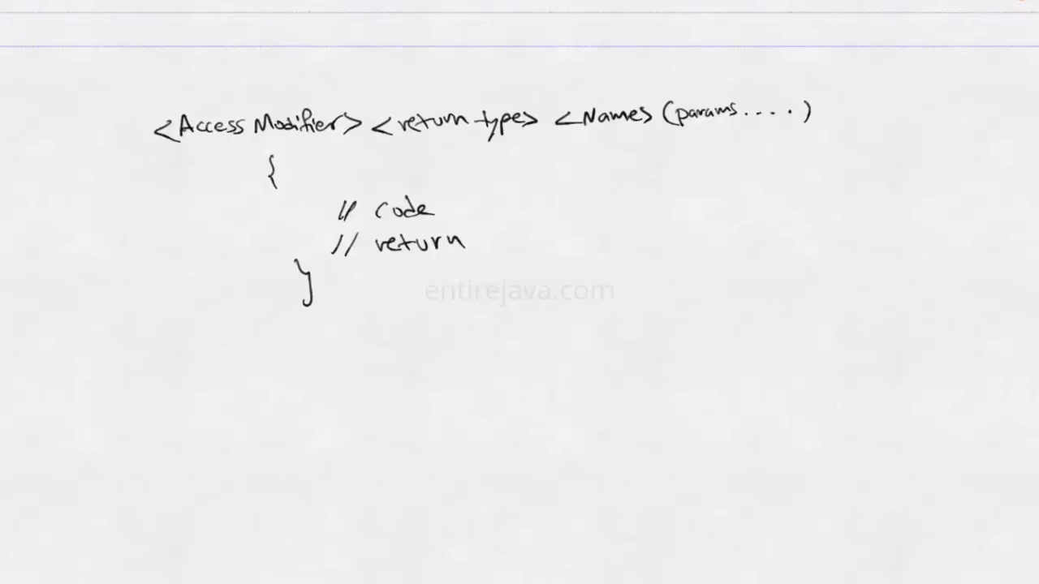
Step: Strike through <return type> in the sketch to show constructor syntax
drag(386, 127, 536, 121)
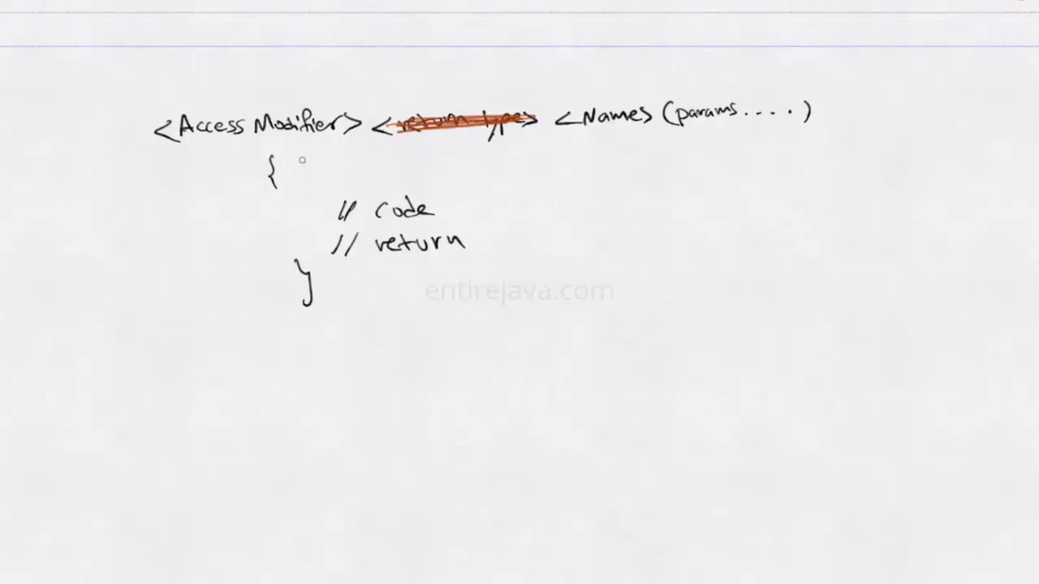
mouse_move(616, 142)
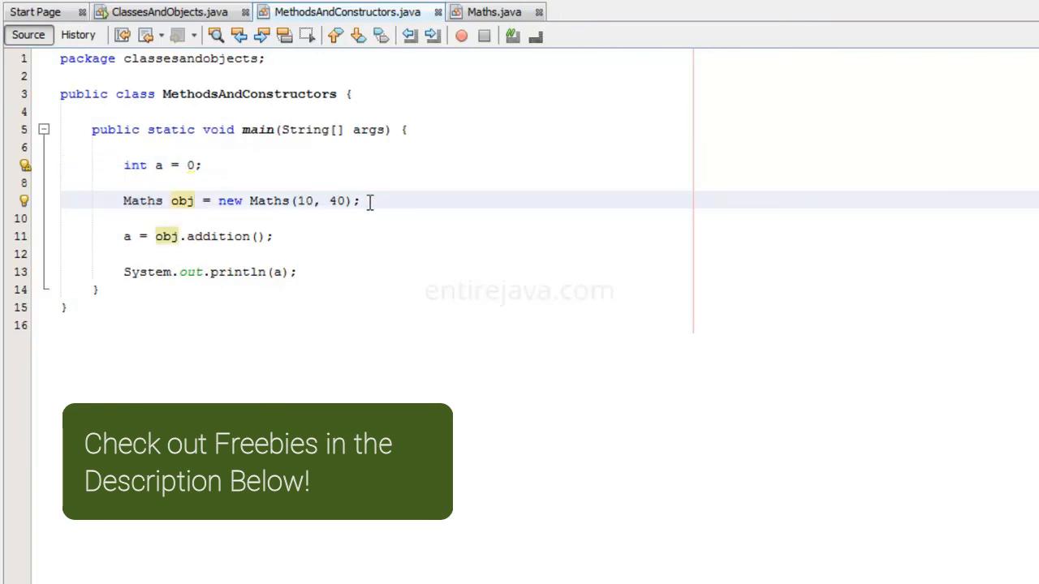
click(143, 201)
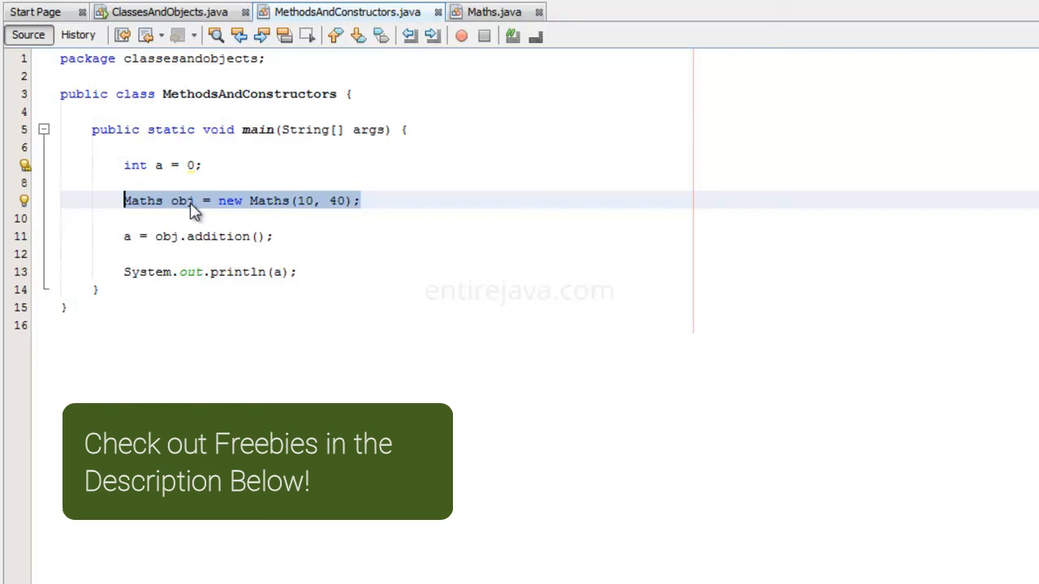
click(136, 166)
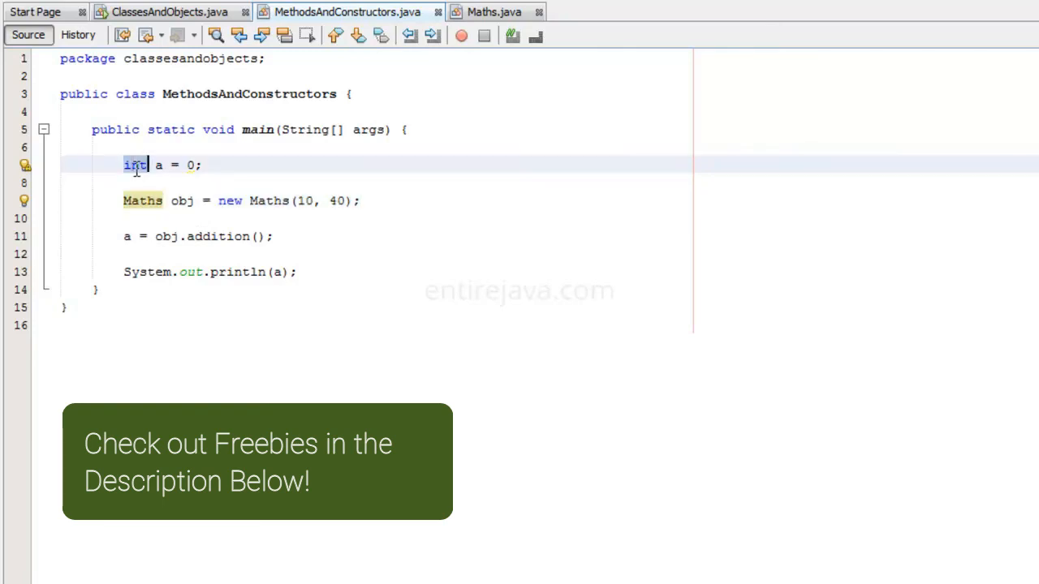
mouse_move(159, 139)
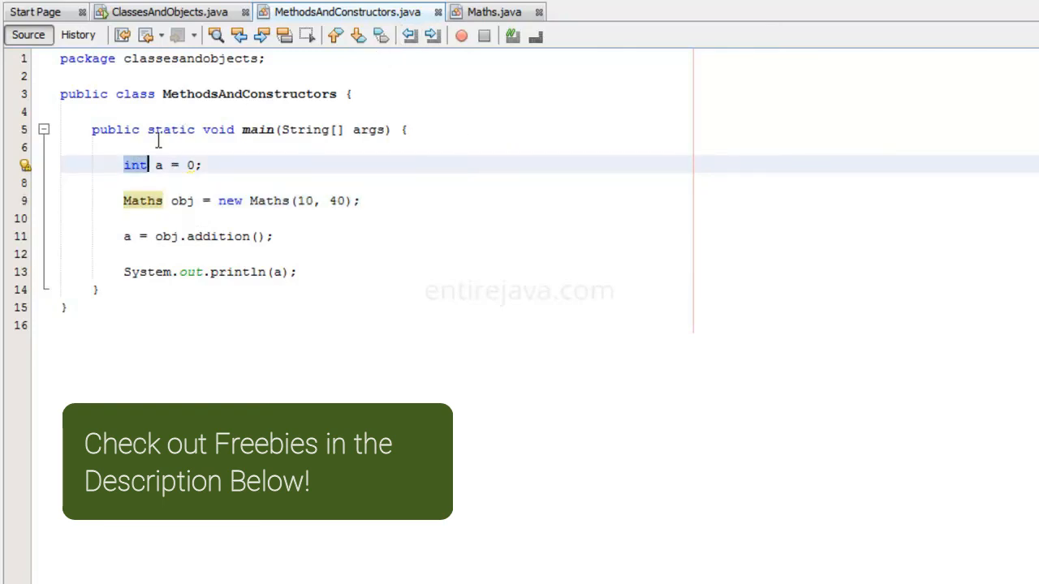
click(494, 11)
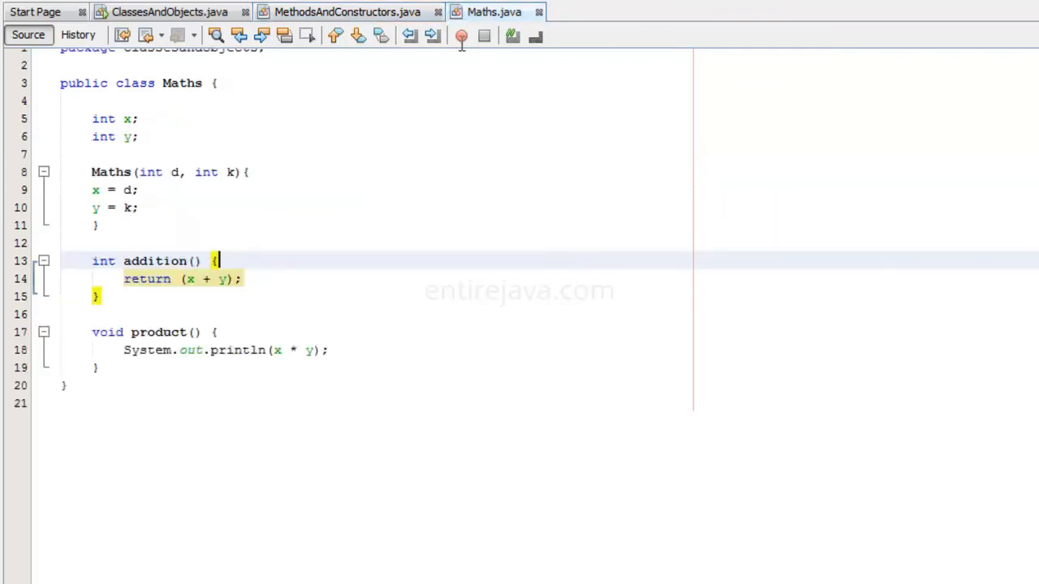
double_click(104, 260)
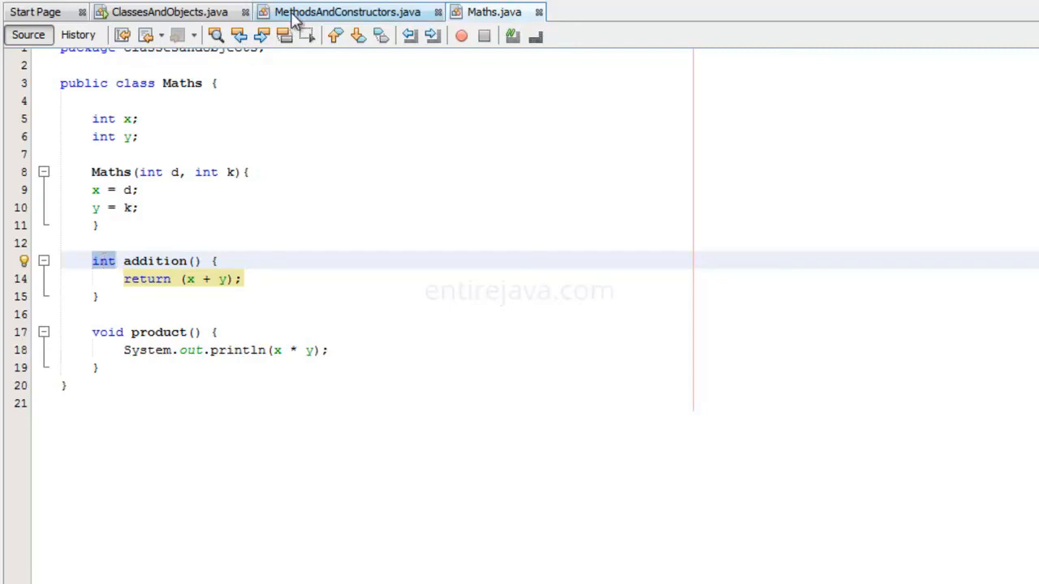
click(348, 12)
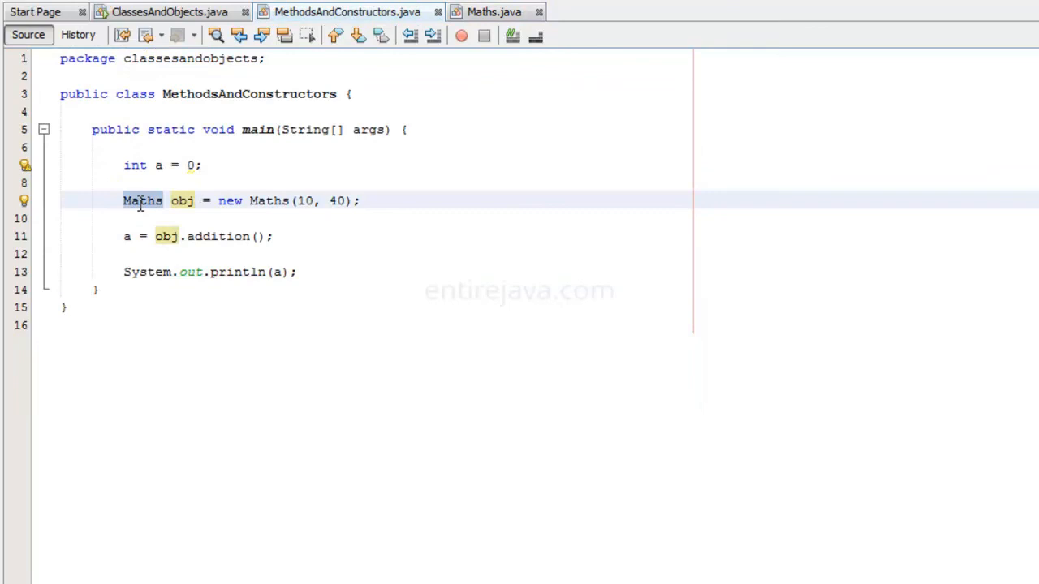
click(162, 202)
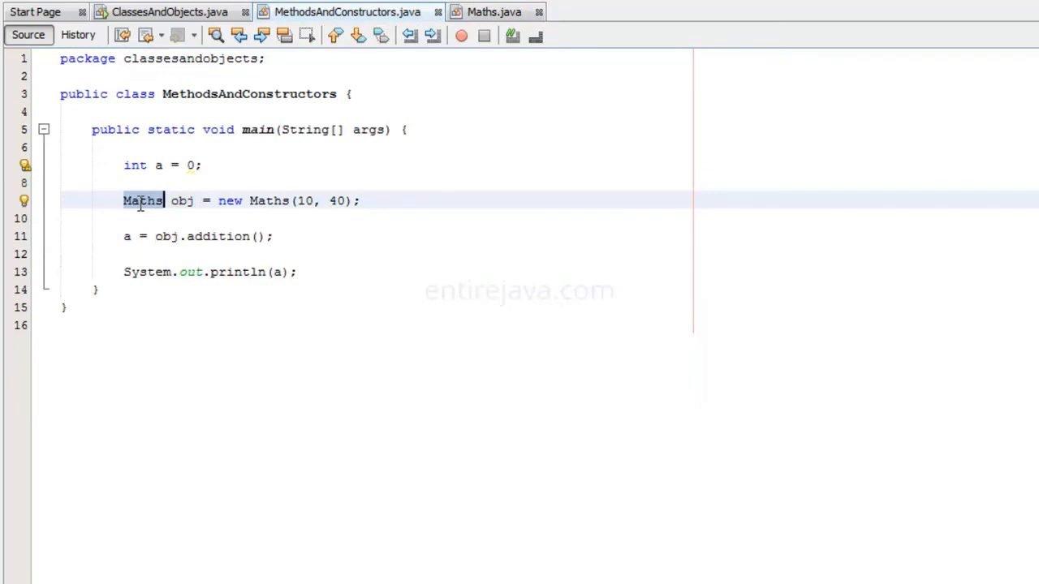